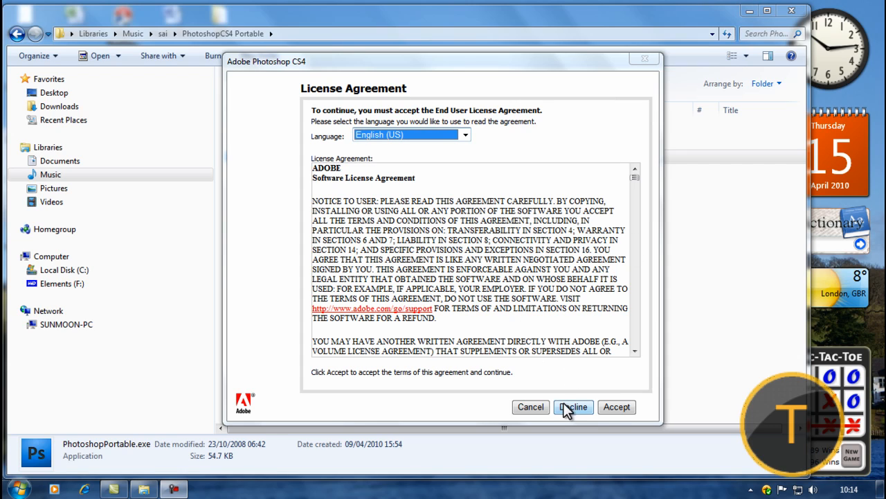
pyautogui.moveTo(524, 279)
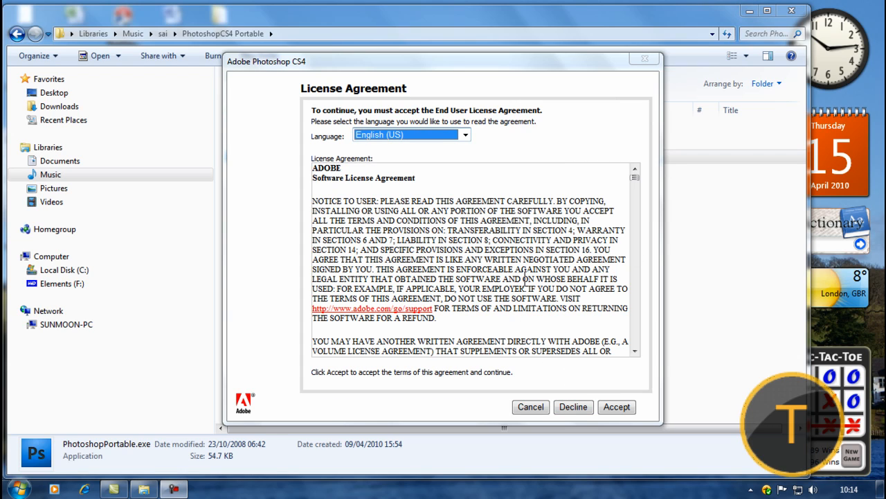
pyautogui.moveTo(397, 105)
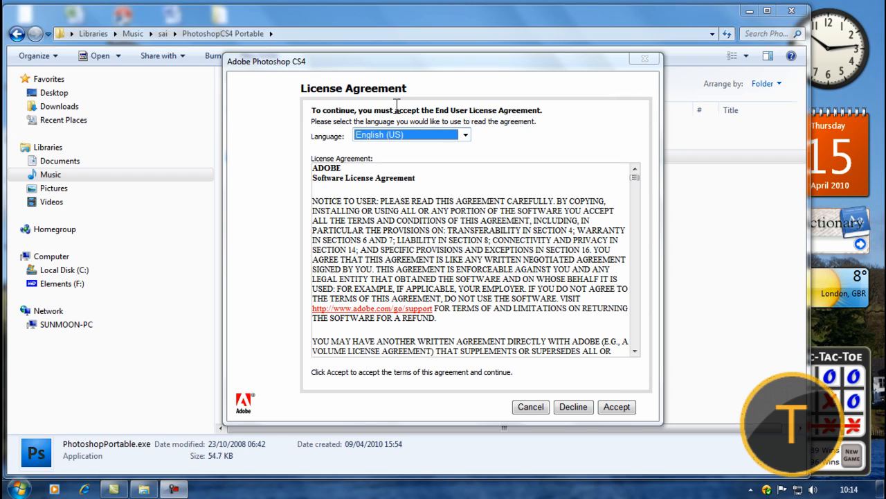
pyautogui.moveTo(236, 38)
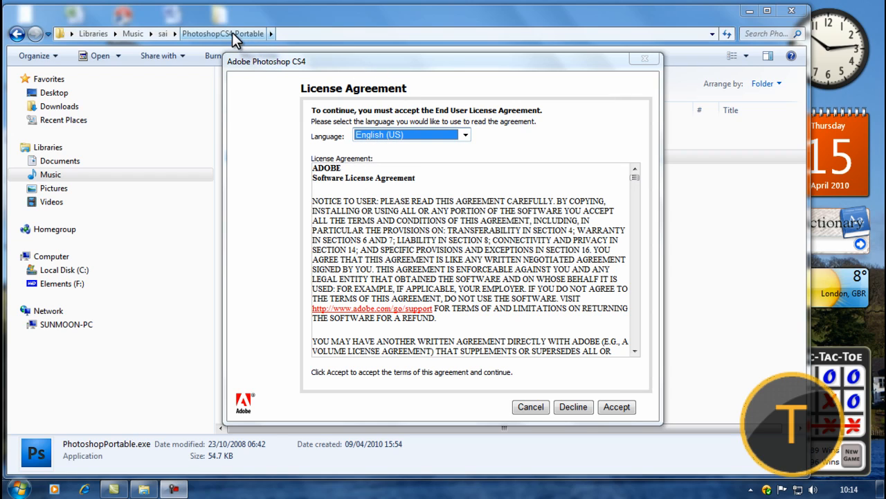
pyautogui.moveTo(540, 367)
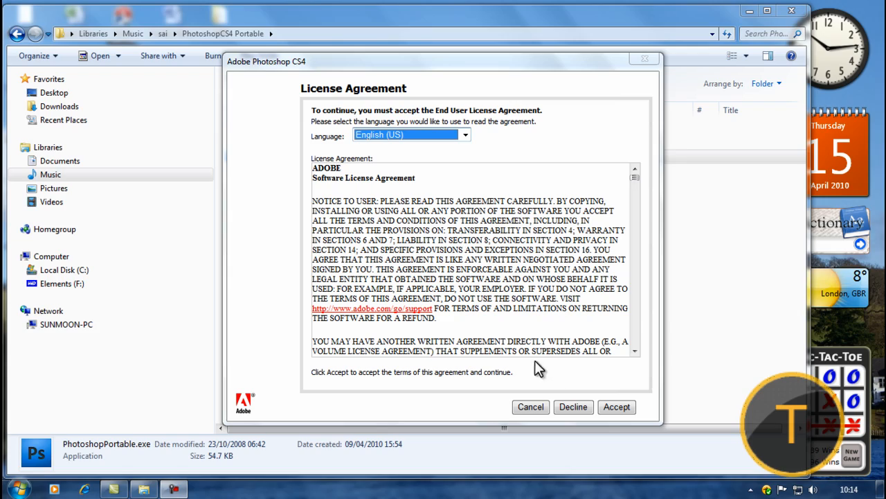
# Accept the license agreement and launch PhotoshopPortable.exe from its folder
pyautogui.click(573, 407)
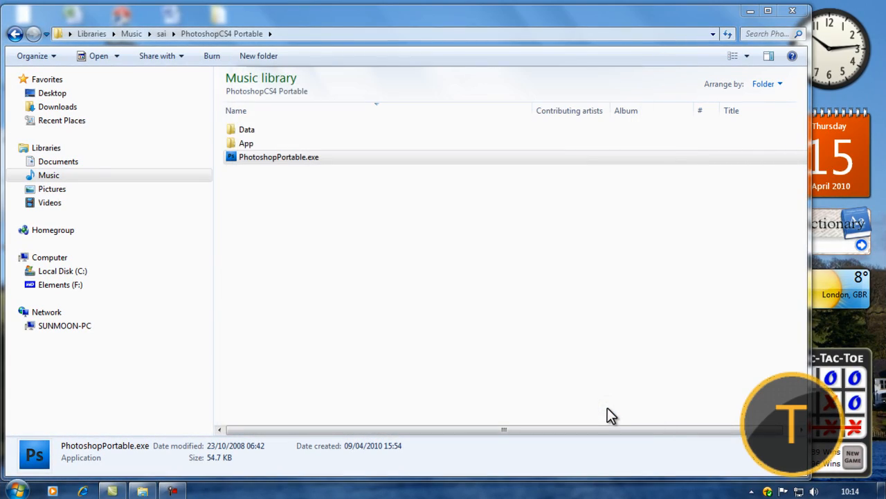
pyautogui.doubleClick(279, 156)
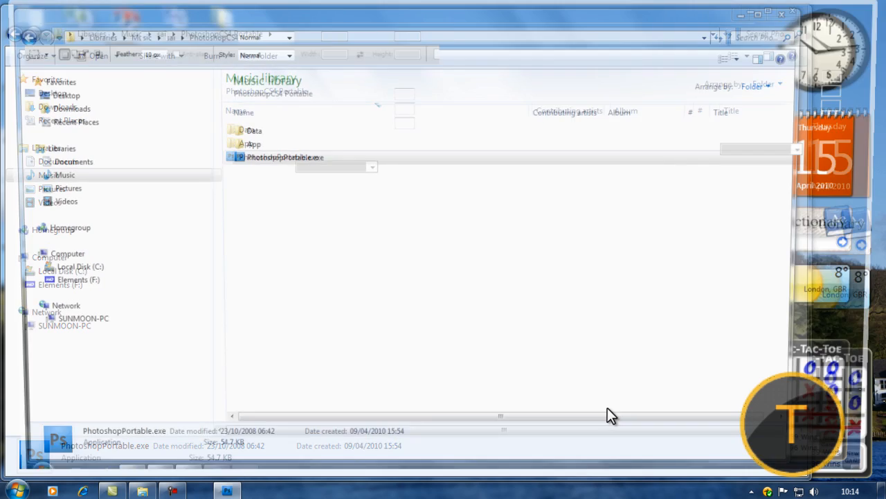
# Let Photoshop CS4 finish loading to its empty workspace
pyautogui.doubleClick(284, 157)
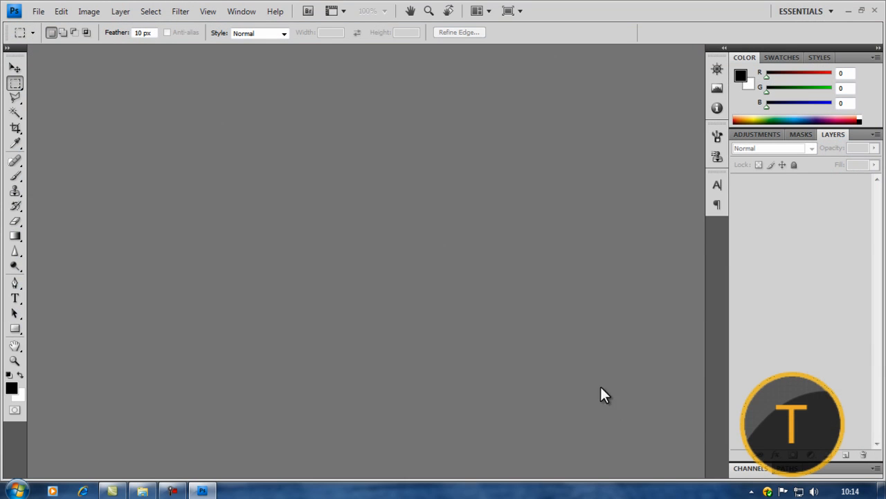
pyautogui.moveTo(397, 285)
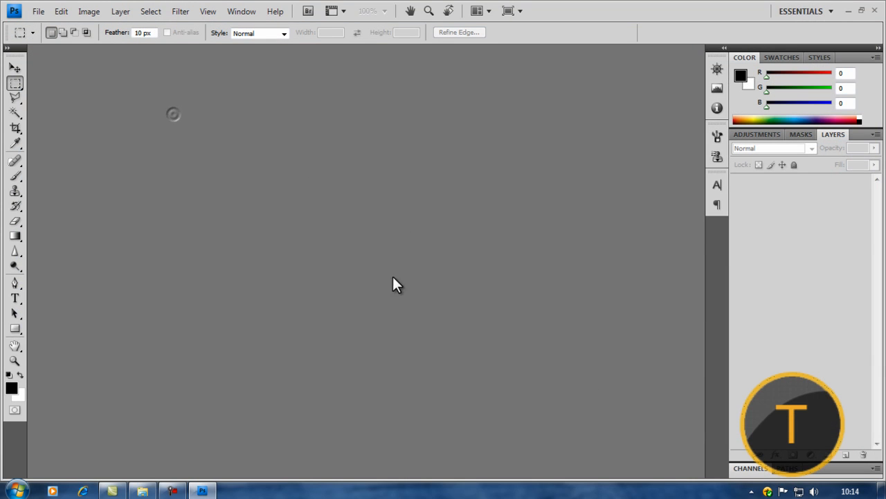
pyautogui.moveTo(480, 303)
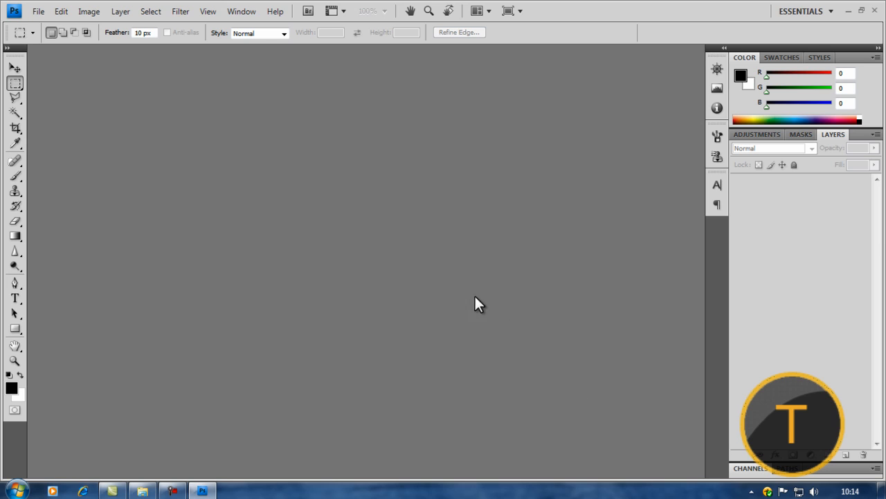
pyautogui.moveTo(38, 11)
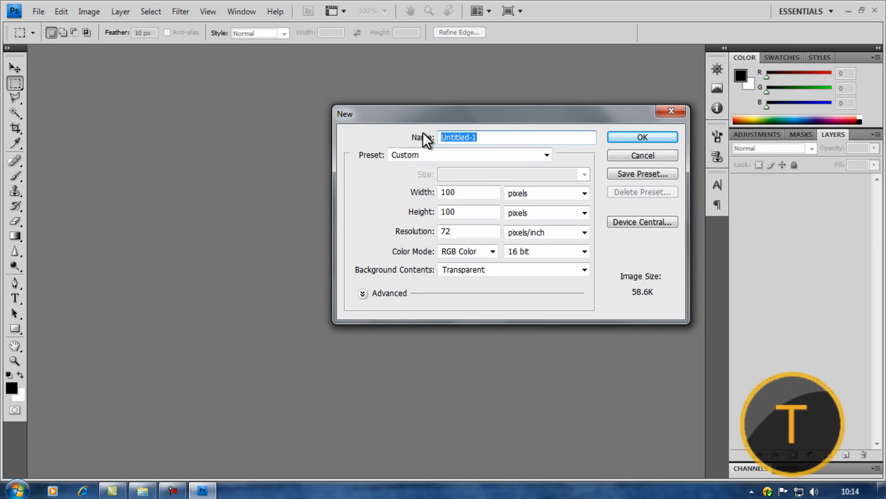
# Name the new document Logo, 100x100 px, RGB 16 bit, with a transparent background
pyautogui.write('Log')
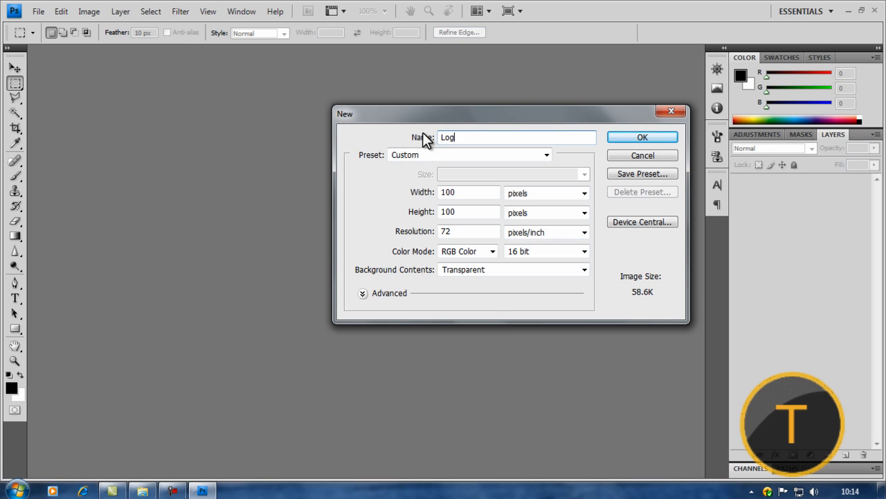
pyautogui.write('o')
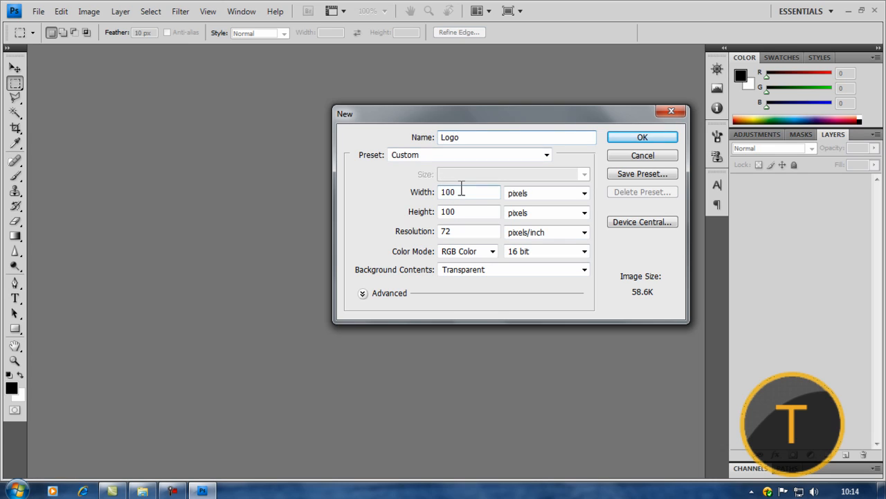
pyautogui.click(542, 193)
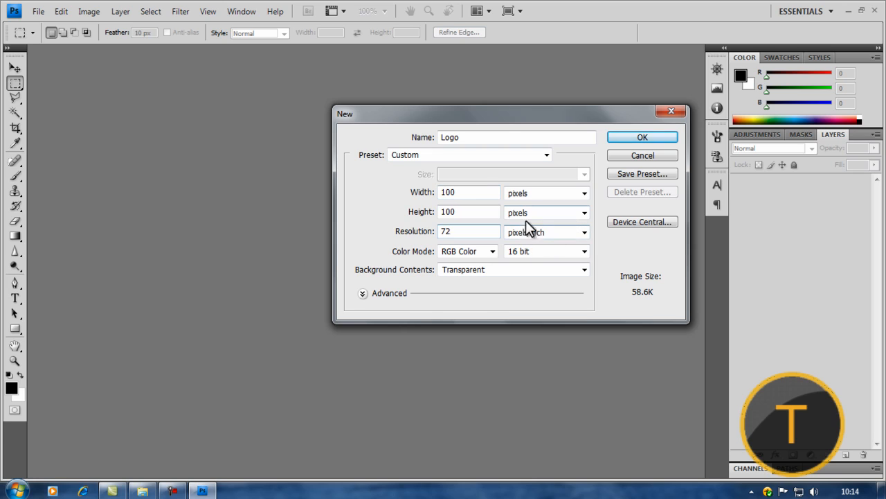
pyautogui.click(584, 251)
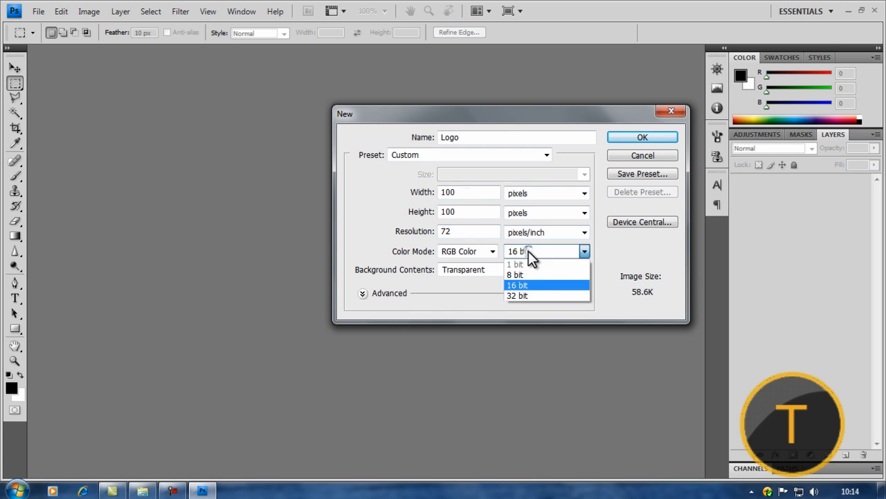
pyautogui.click(515, 274)
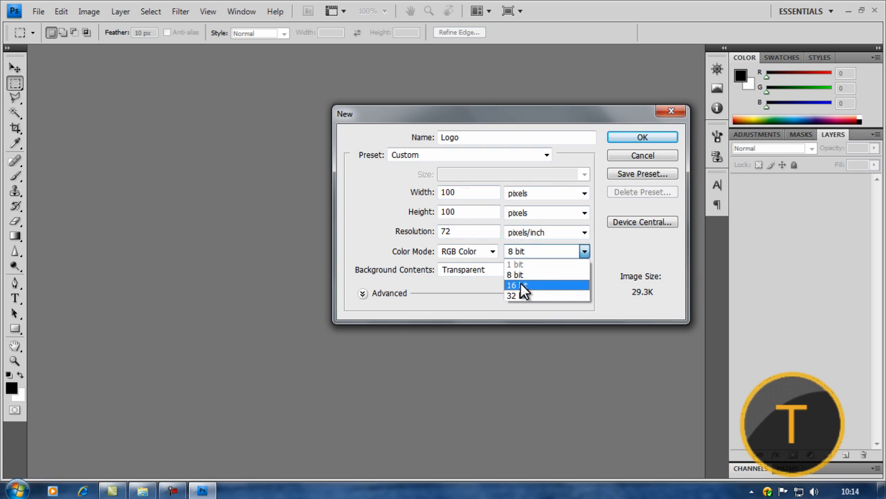
pyautogui.click(511, 285)
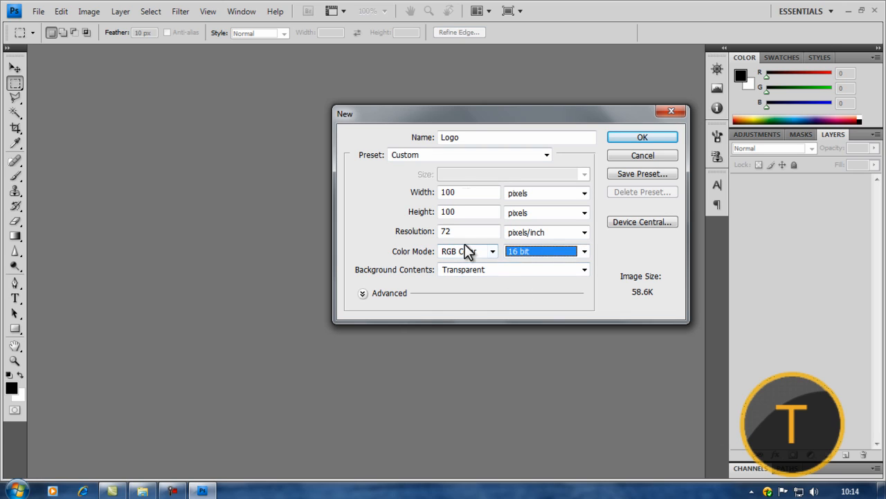
pyautogui.click(584, 270)
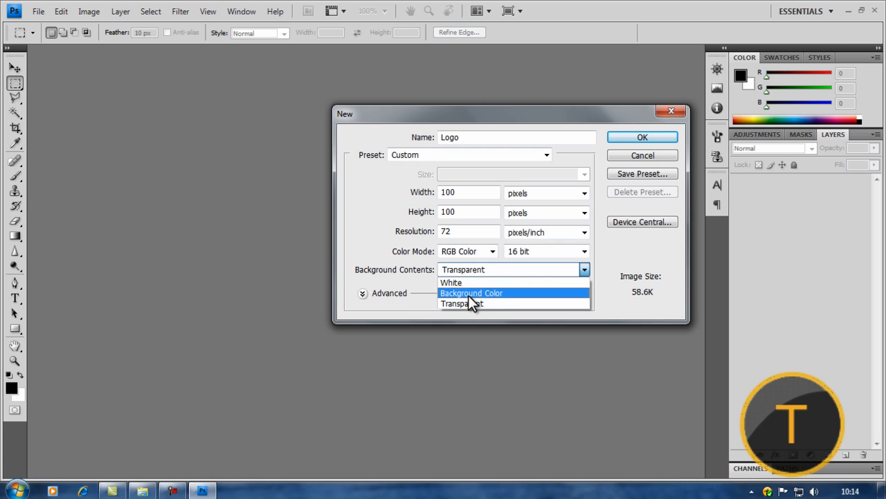
pyautogui.click(462, 303)
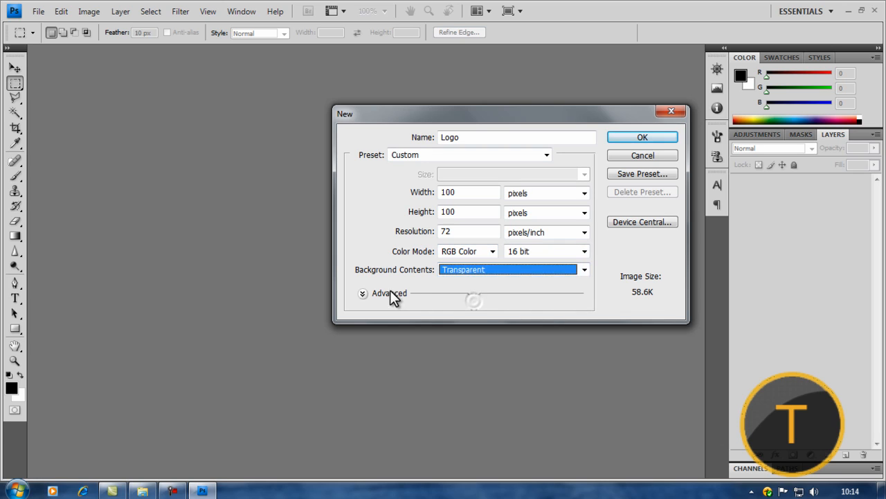
# Leave the advanced options at defaults and create the Logo document
pyautogui.click(362, 292)
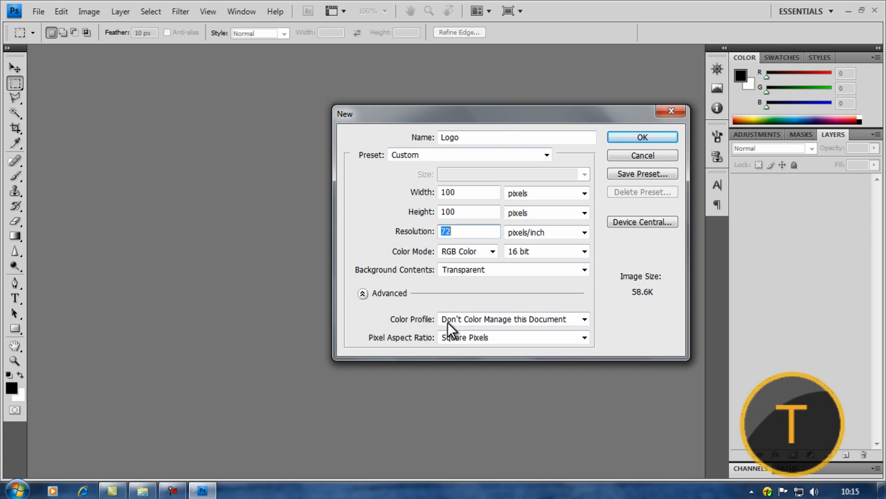
pyautogui.click(363, 292)
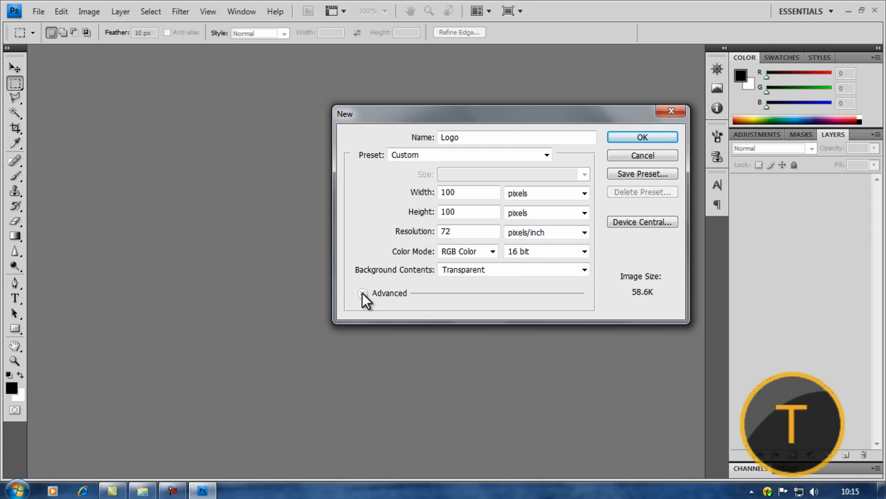
pyautogui.click(363, 293)
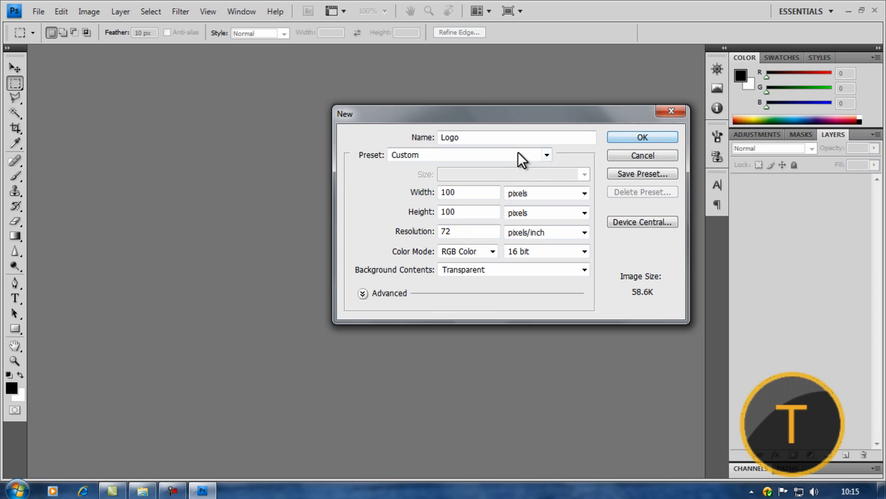
pyautogui.click(642, 136)
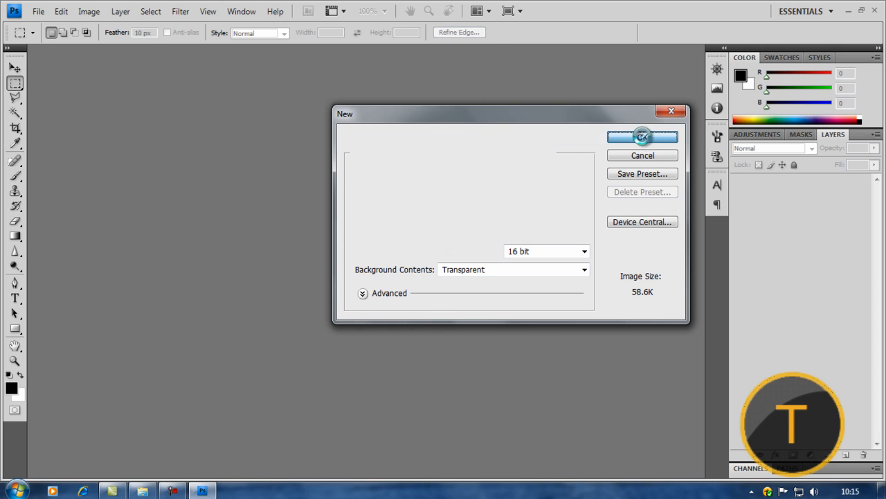
pyautogui.click(642, 137)
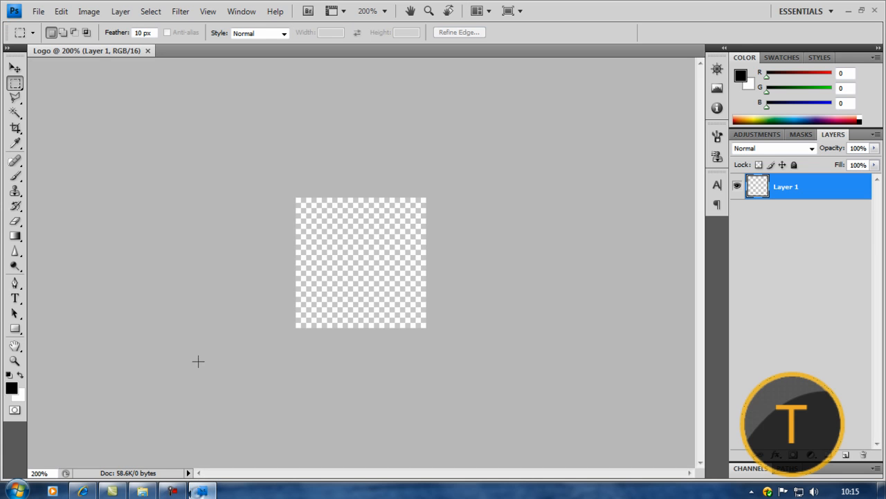
# Paste the copied glossy black circle into Layer 1 via Edit > Paste
pyautogui.click(61, 11)
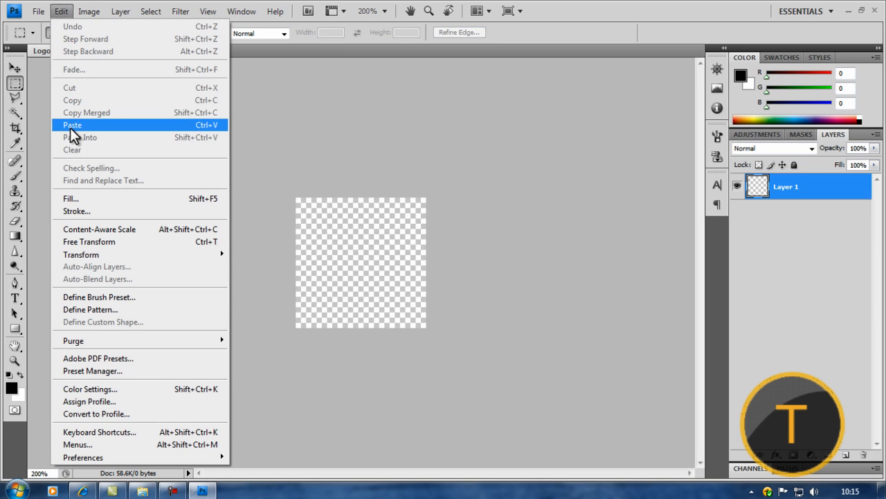
pyautogui.click(72, 124)
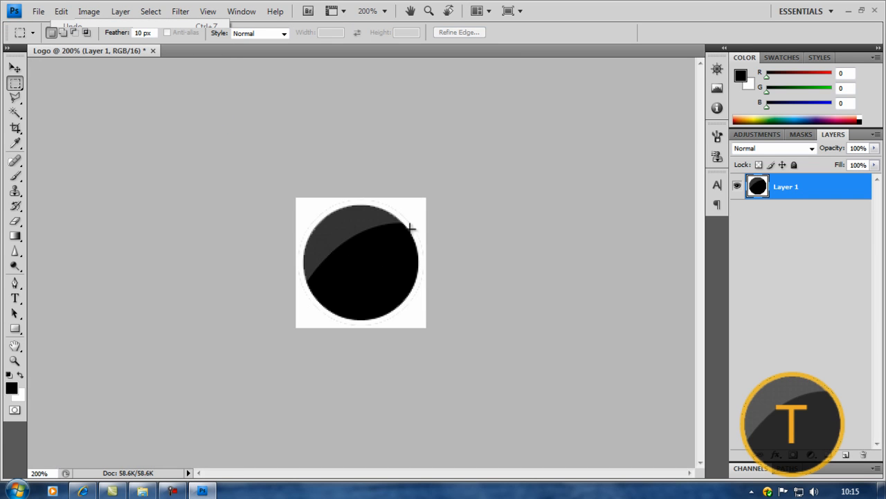
pyautogui.moveTo(232, 287)
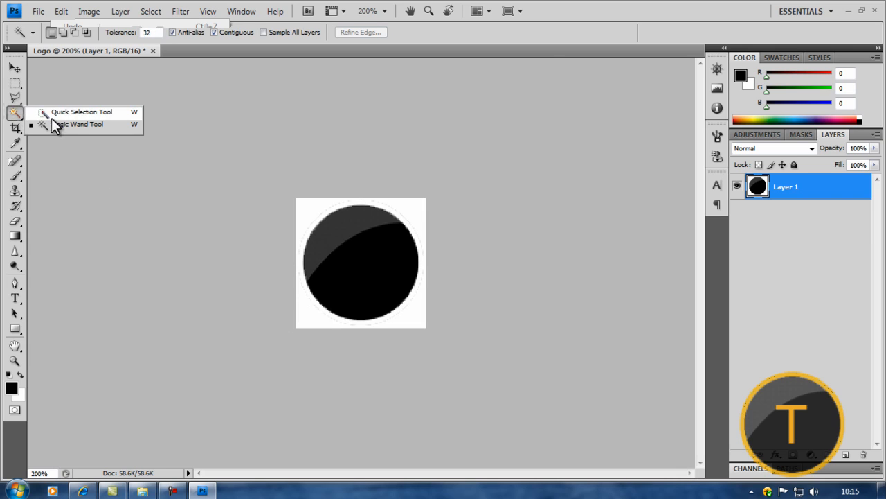
# Deselect the marquee around the circle and return to the Move tool
pyautogui.click(81, 112)
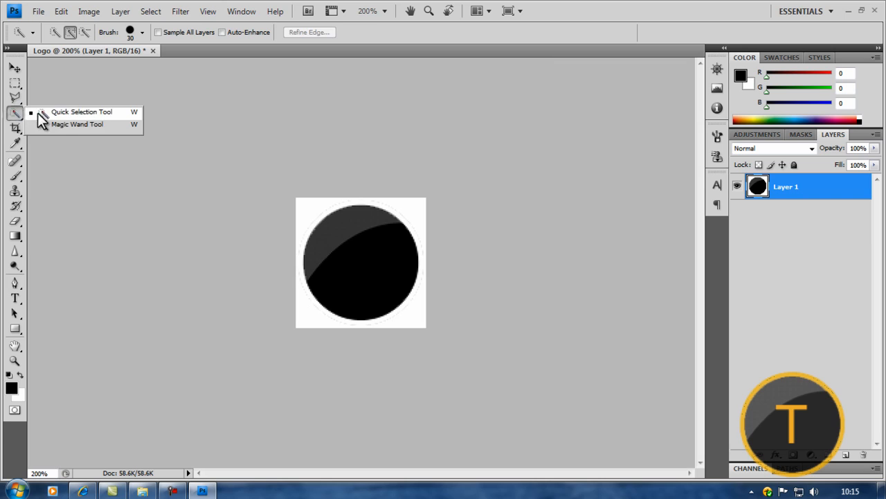
pyautogui.click(76, 124)
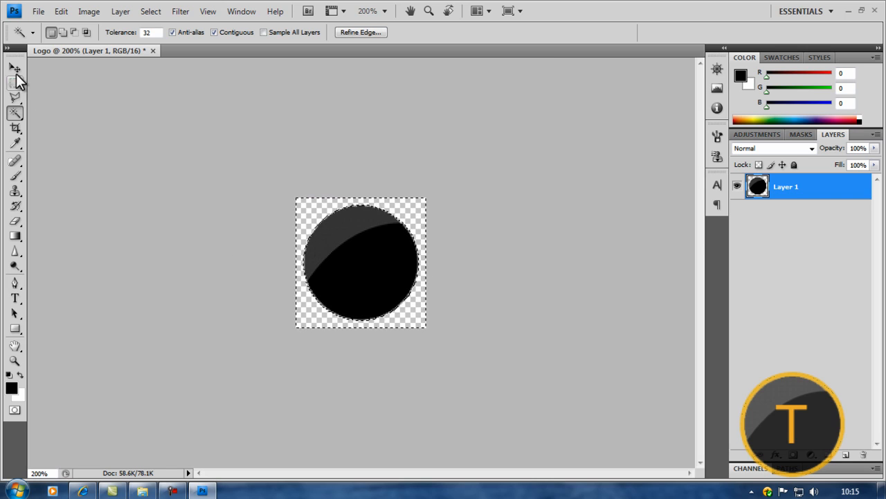
pyautogui.click(15, 68)
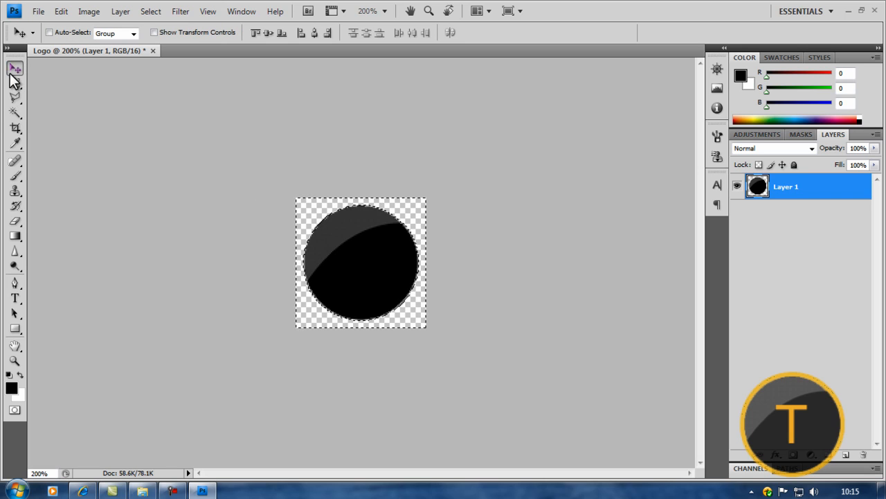
pyautogui.click(16, 67)
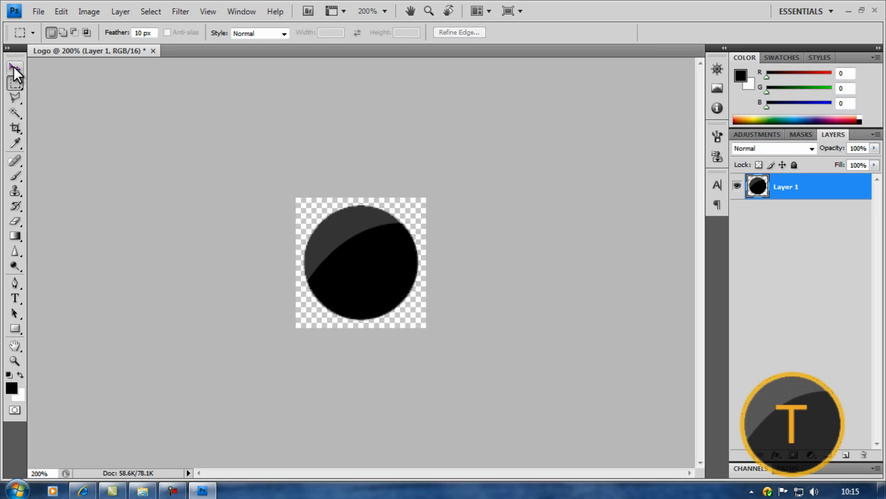
pyautogui.click(15, 68)
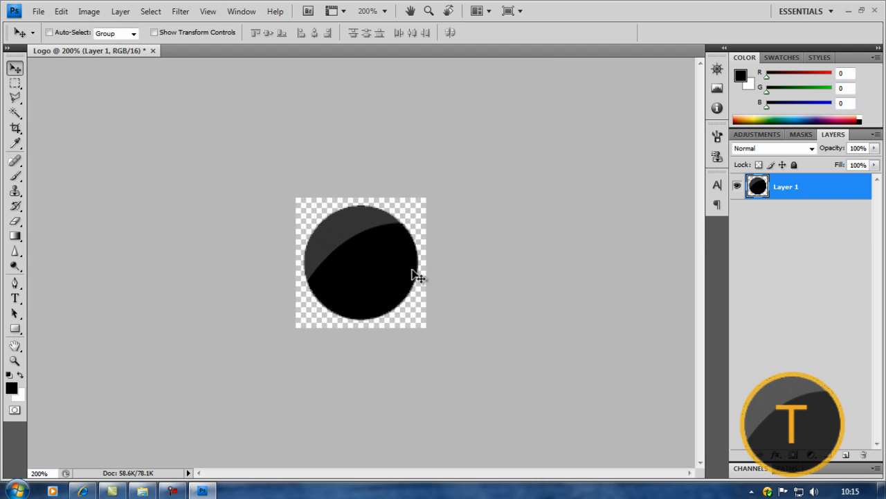
pyautogui.moveTo(530, 220)
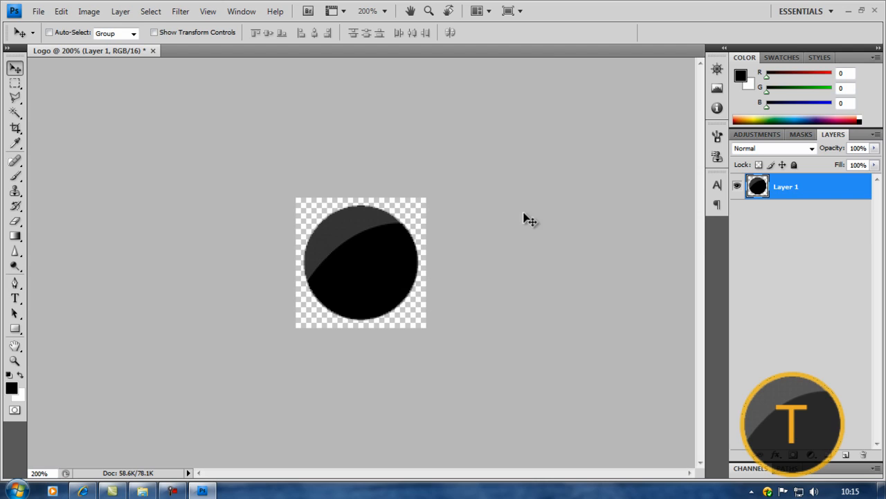
pyautogui.moveTo(14, 313)
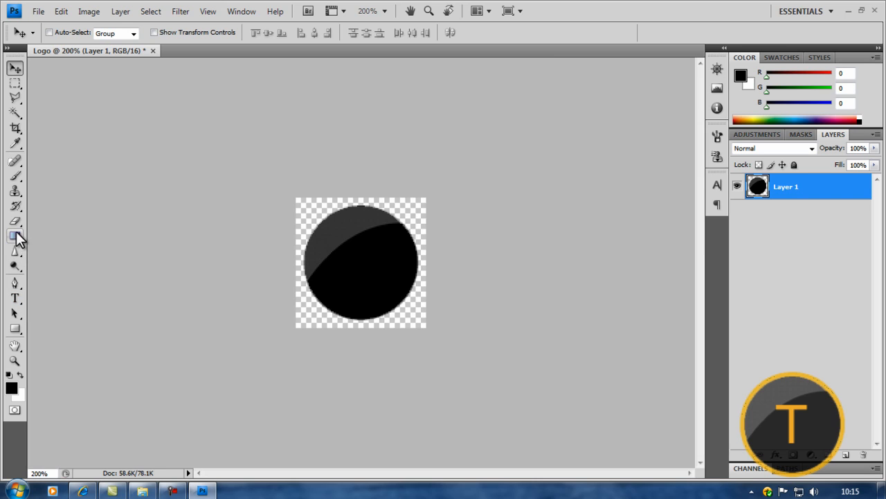
pyautogui.moveTo(755, 194)
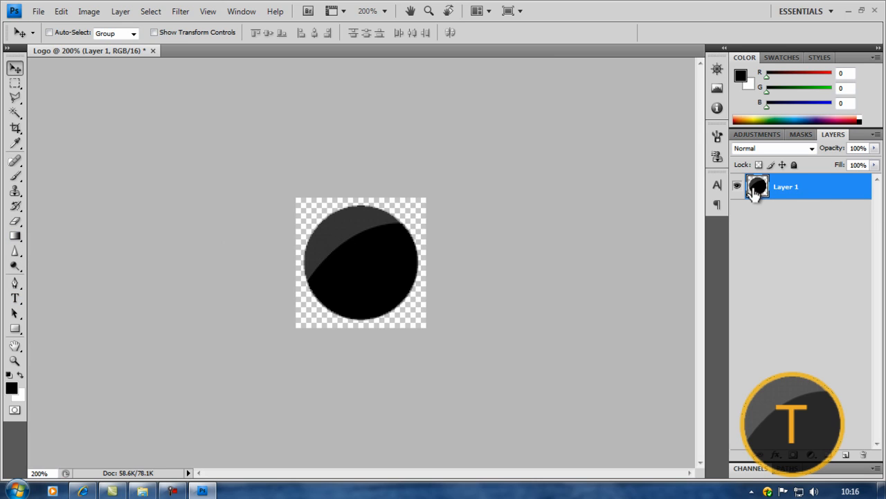
# Bring up the Layer Style dialog for Layer 1, positioned beside the circle, showing Outer Glow
pyautogui.doubleClick(758, 186)
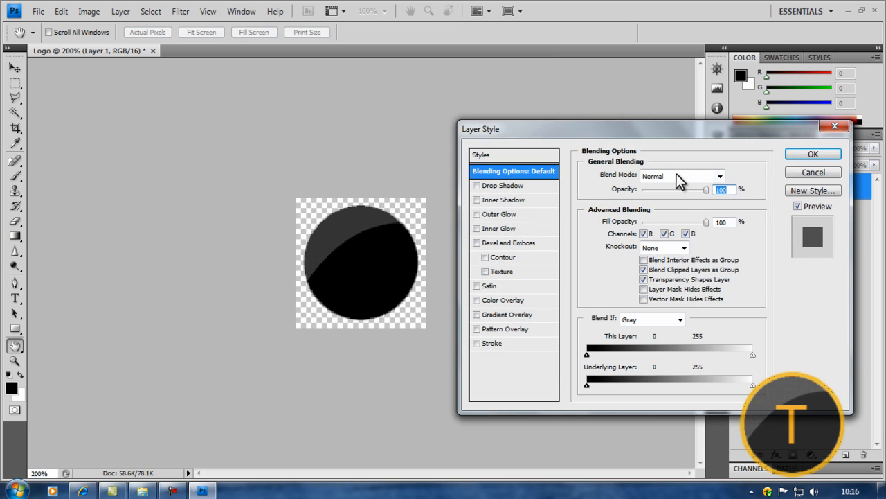
pyautogui.moveTo(651, 128); pyautogui.dragTo(450, 124)
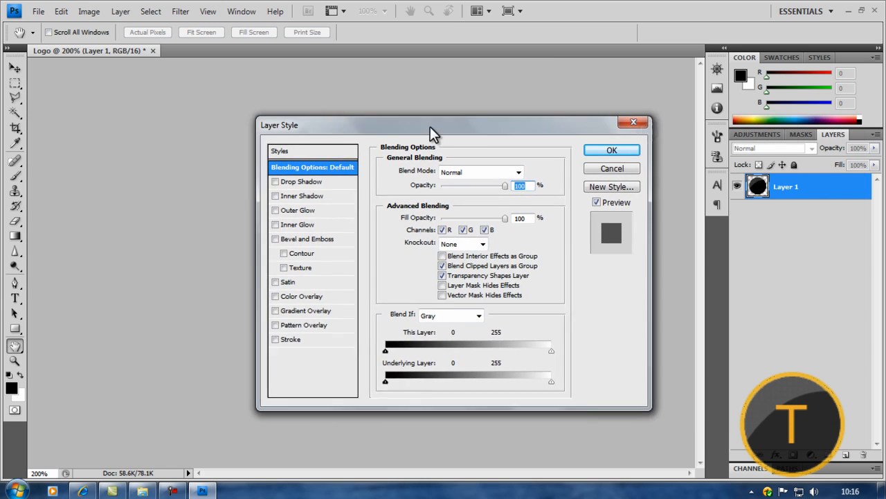
pyautogui.moveTo(429, 125); pyautogui.dragTo(661, 121)
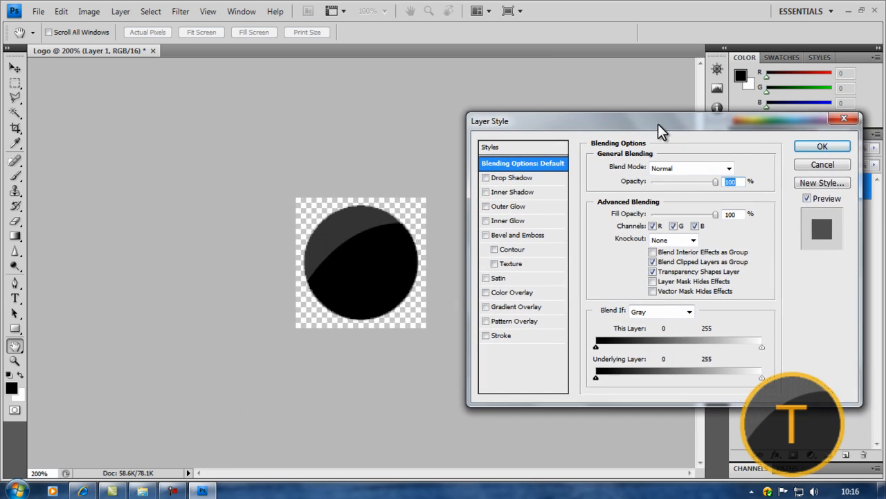
pyautogui.moveTo(658, 121); pyautogui.dragTo(655, 120)
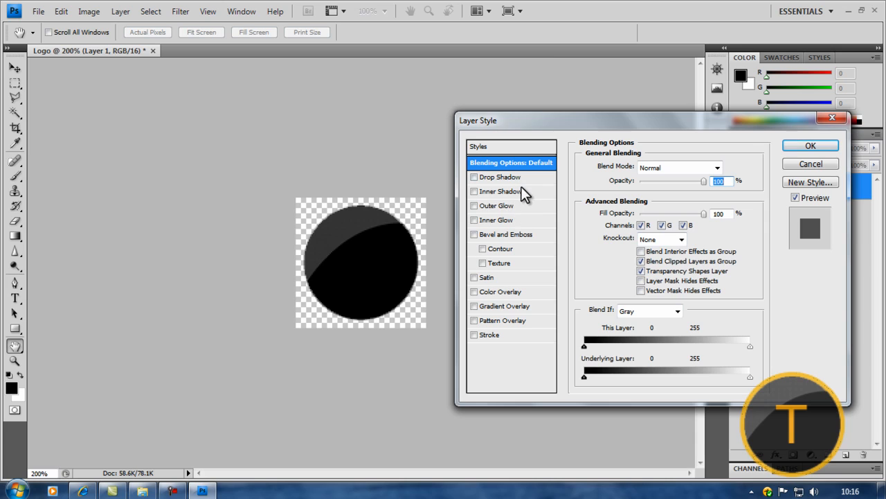
pyautogui.click(497, 205)
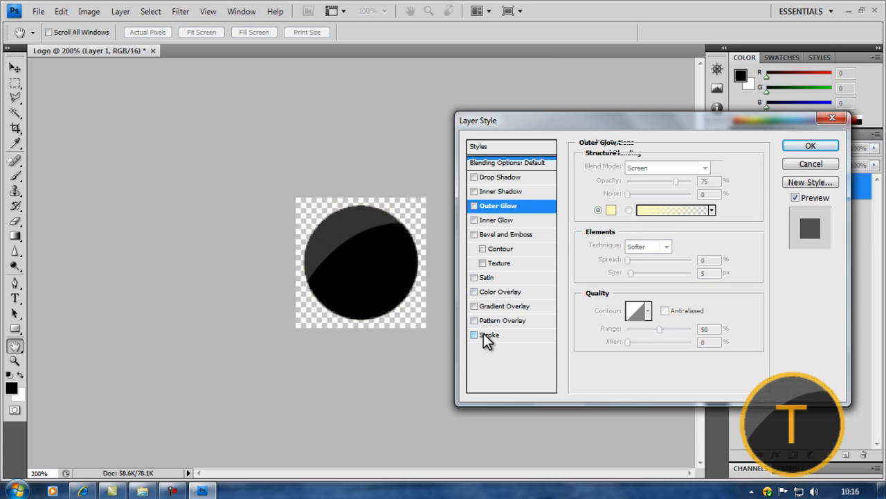
# Enable a red Stroke on the circle and set its size to 2 px
pyautogui.click(474, 334)
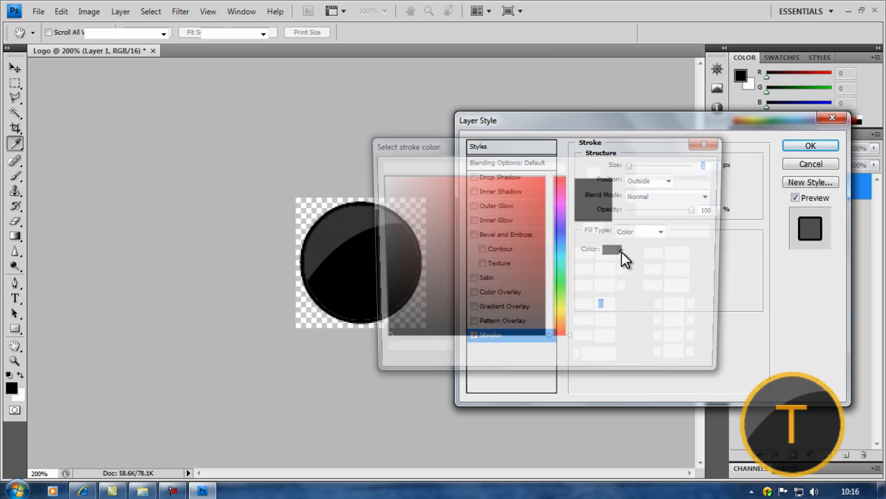
pyautogui.click(612, 250)
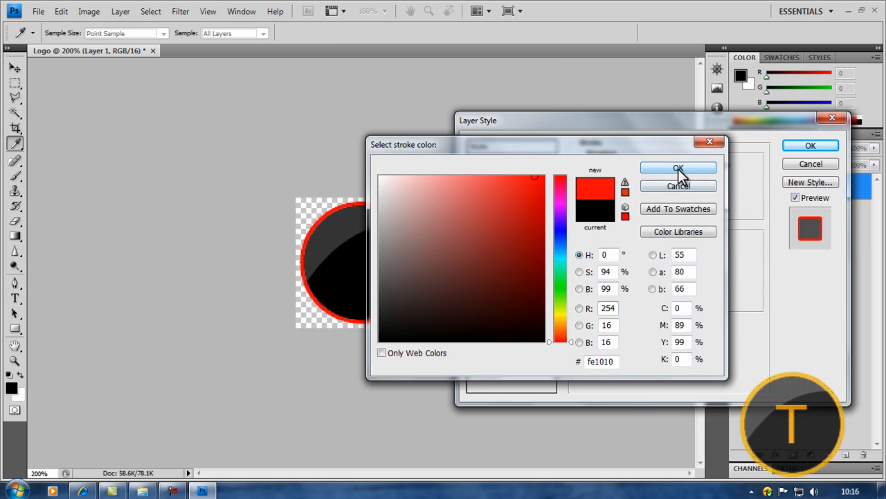
pyautogui.click(678, 168)
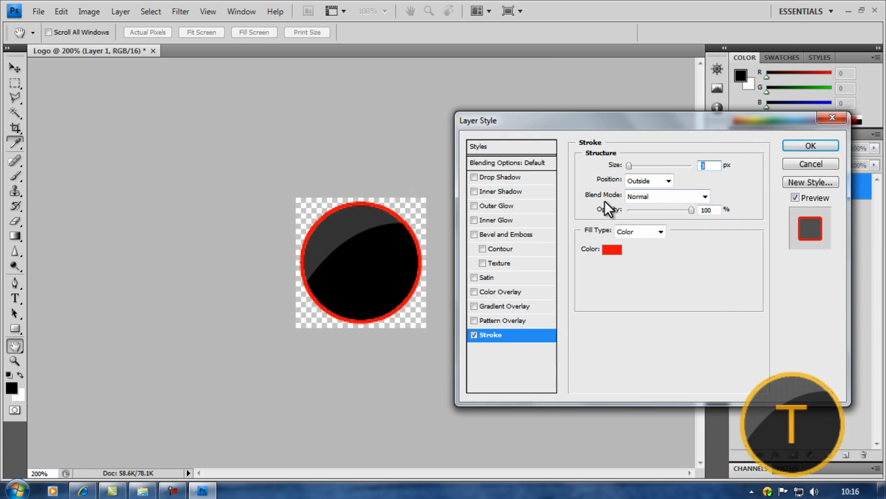
pyautogui.moveTo(637, 270)
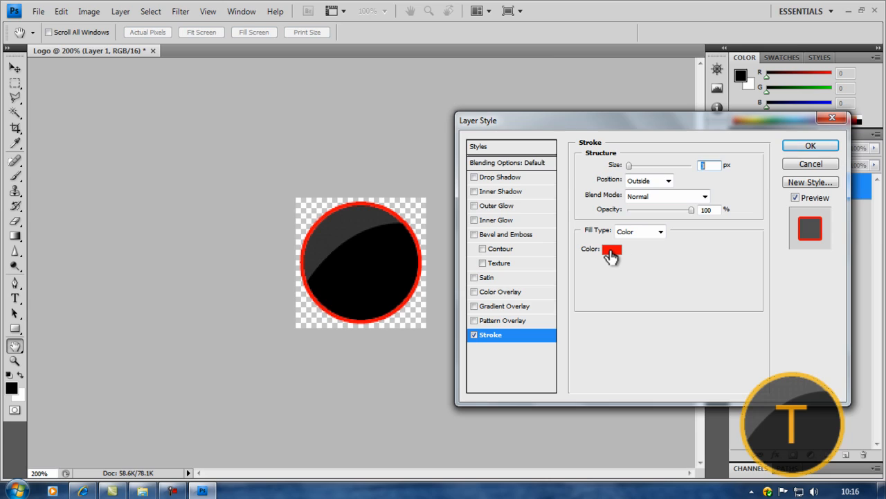
pyautogui.moveTo(611, 250)
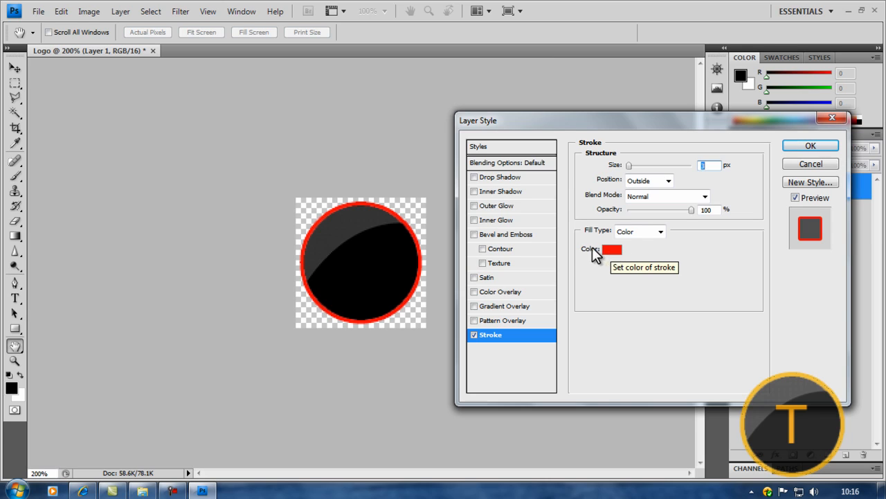
pyautogui.moveTo(616, 242)
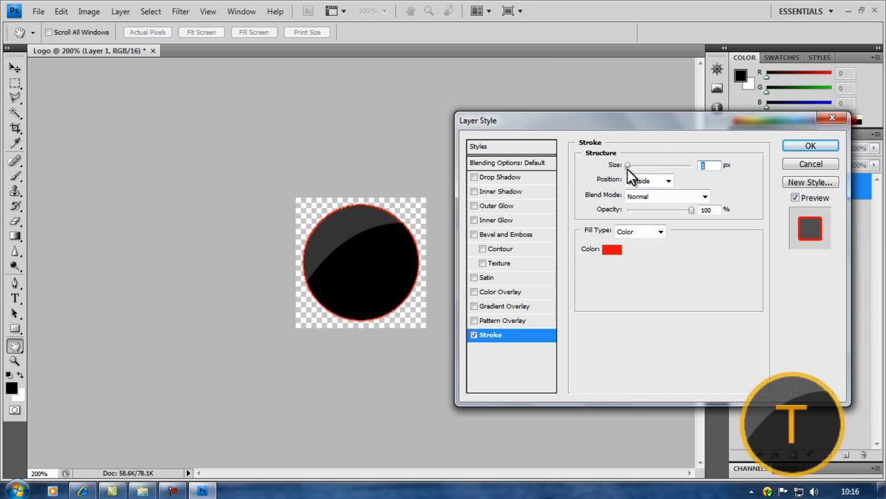
pyautogui.moveTo(627, 165); pyautogui.dragTo(645, 164)
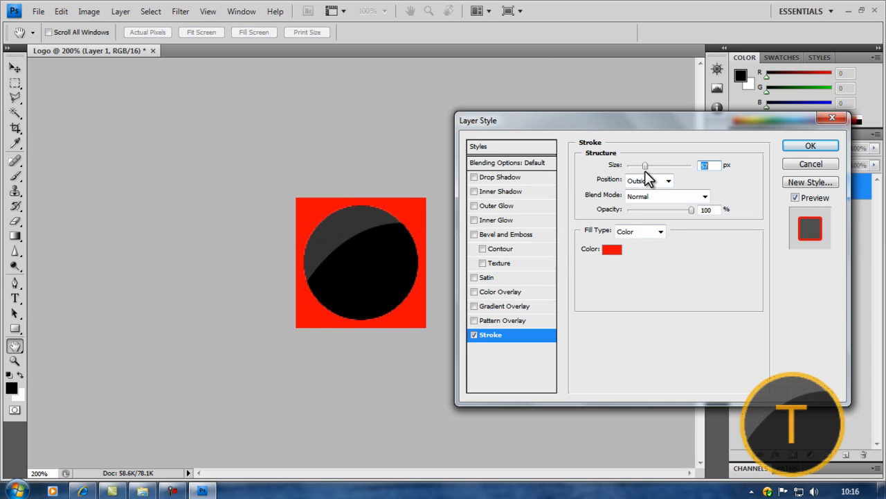
pyautogui.moveTo(645, 164); pyautogui.dragTo(637, 165)
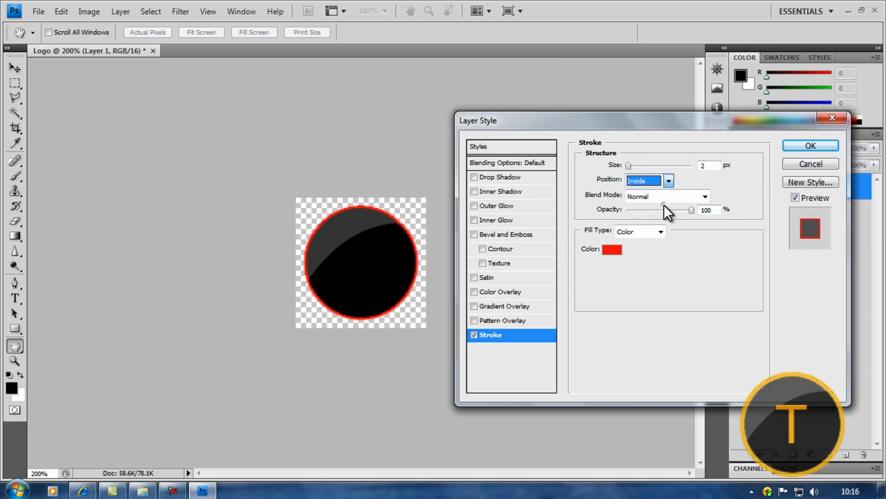
# Set the stroke position to Outside with a solid colour fill and apply it
pyautogui.click(649, 180)
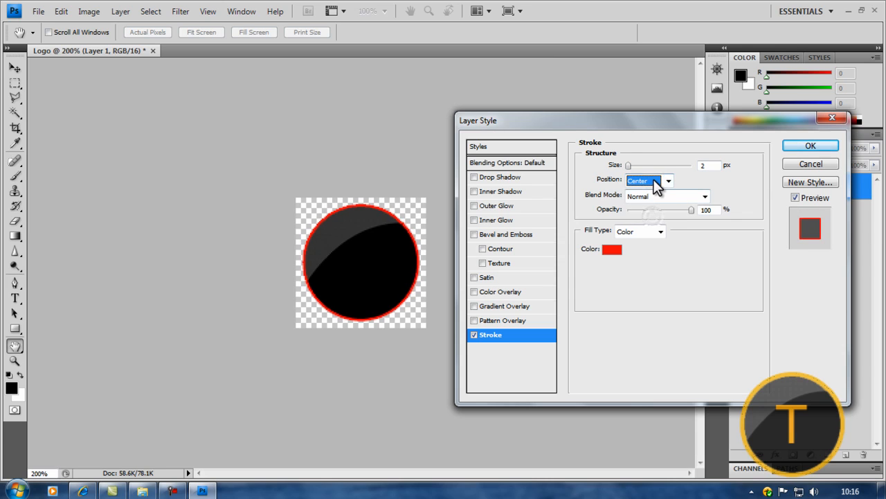
pyautogui.click(649, 180)
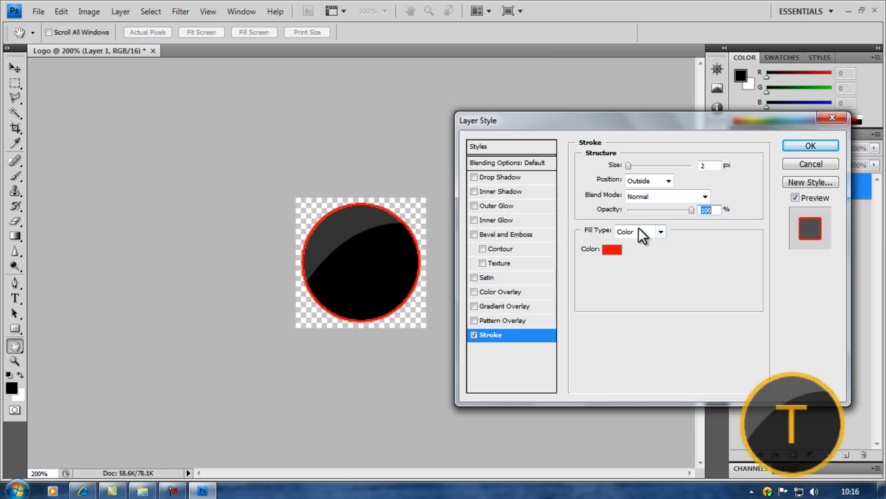
pyautogui.click(659, 232)
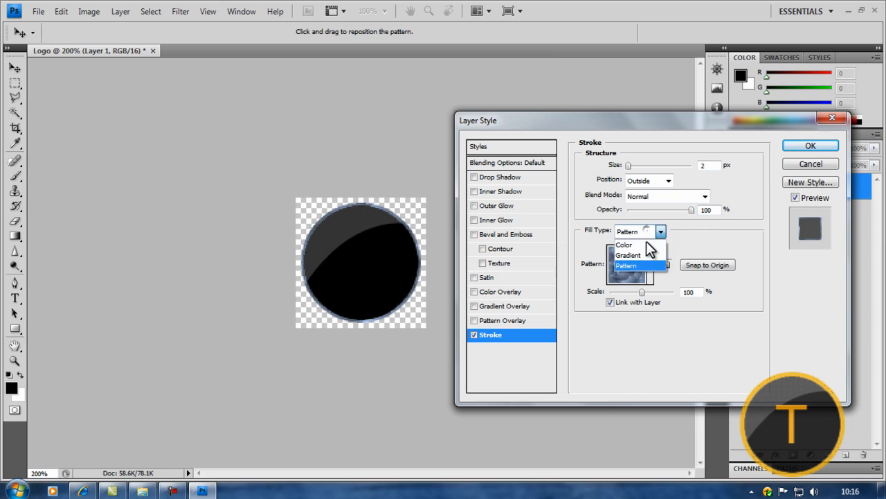
pyautogui.click(624, 244)
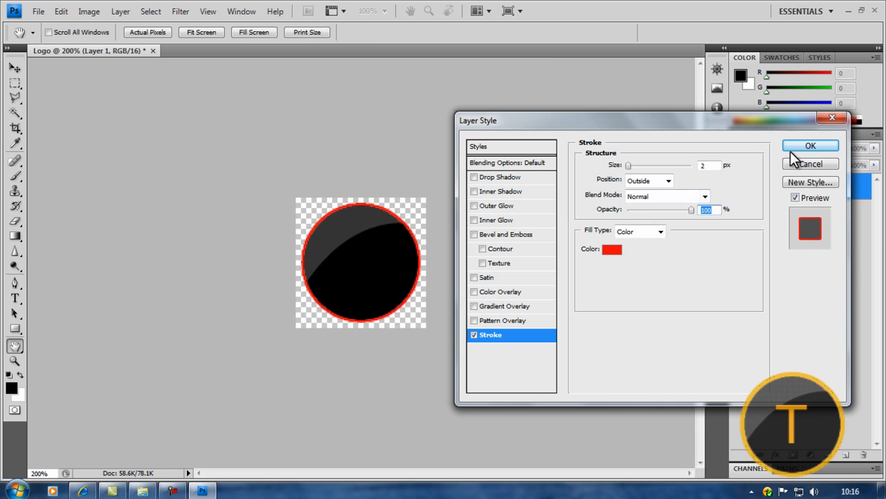
pyautogui.click(811, 145)
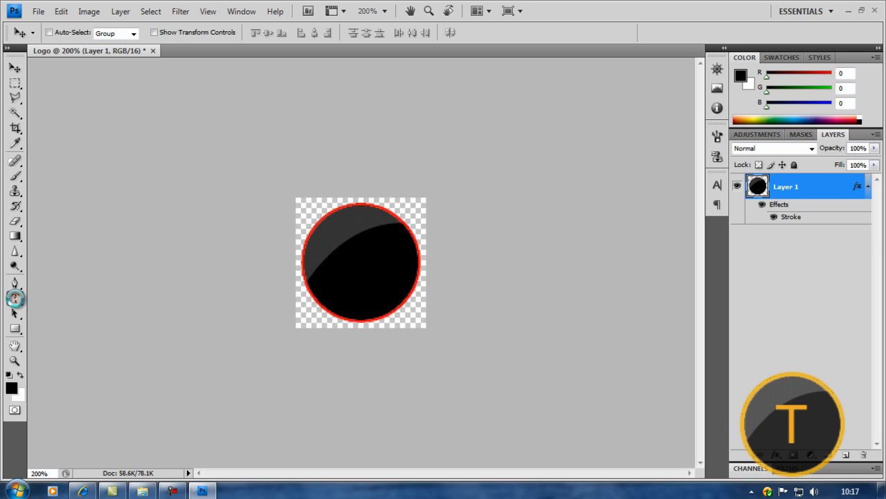
# Add a red text layer reading T in the centre of the circle
pyautogui.click(15, 298)
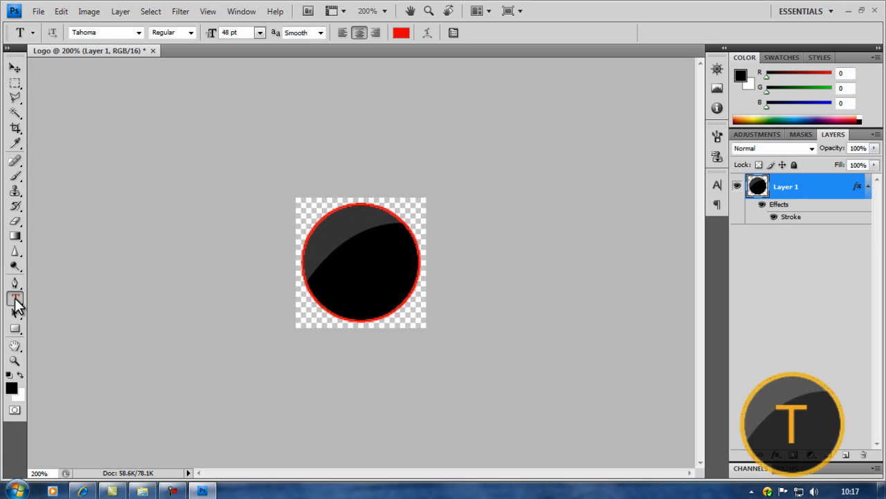
pyautogui.click(15, 298)
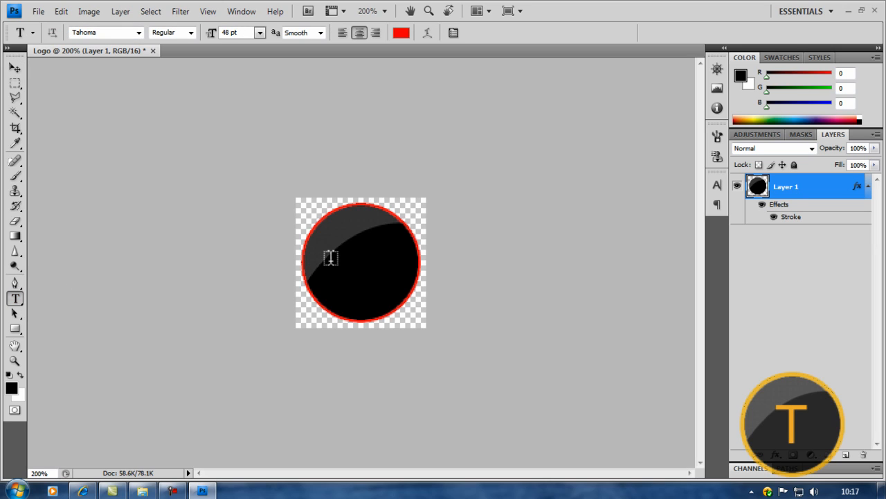
pyautogui.click(330, 258)
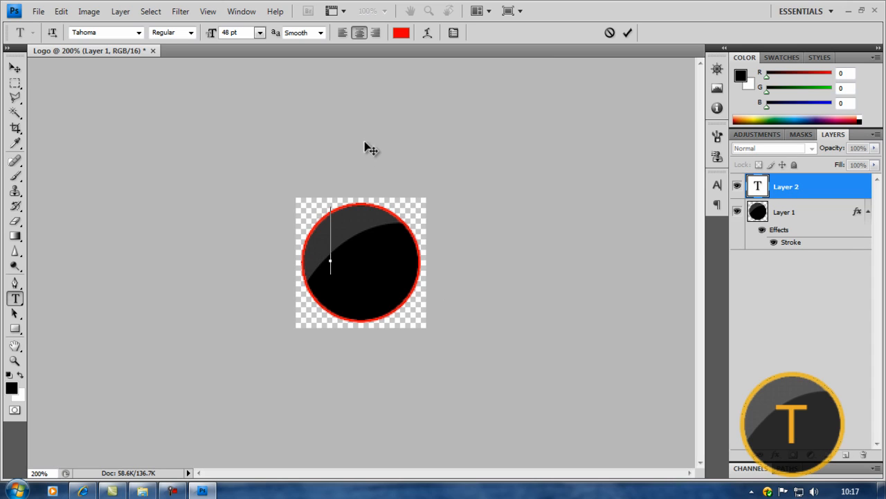
pyautogui.write('T')
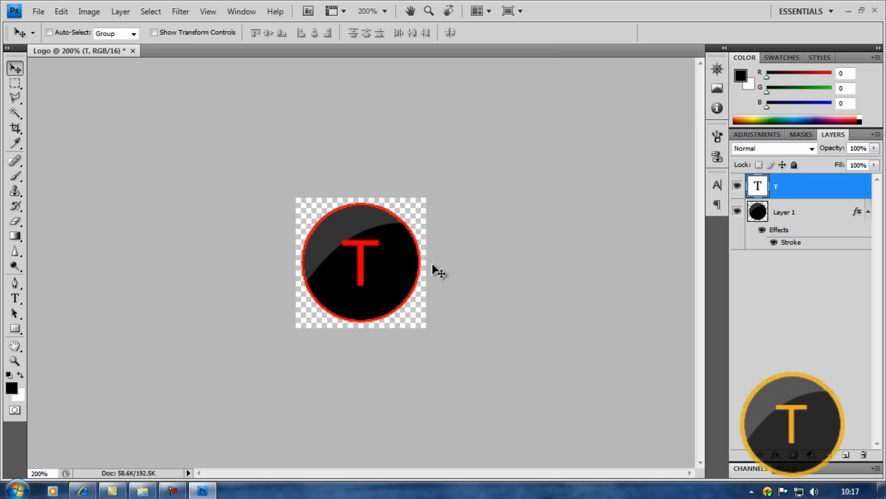
pyautogui.moveTo(369, 261)
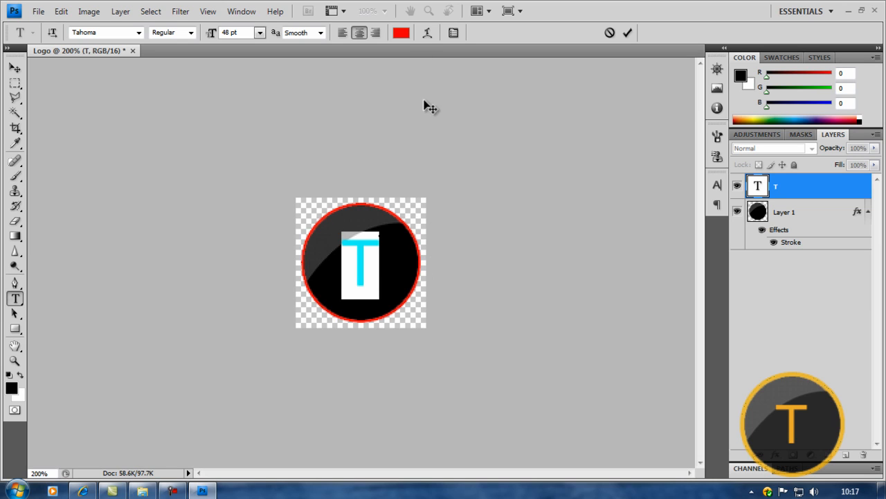
# Set the T's text colour to blue #1800fe
pyautogui.click(401, 33)
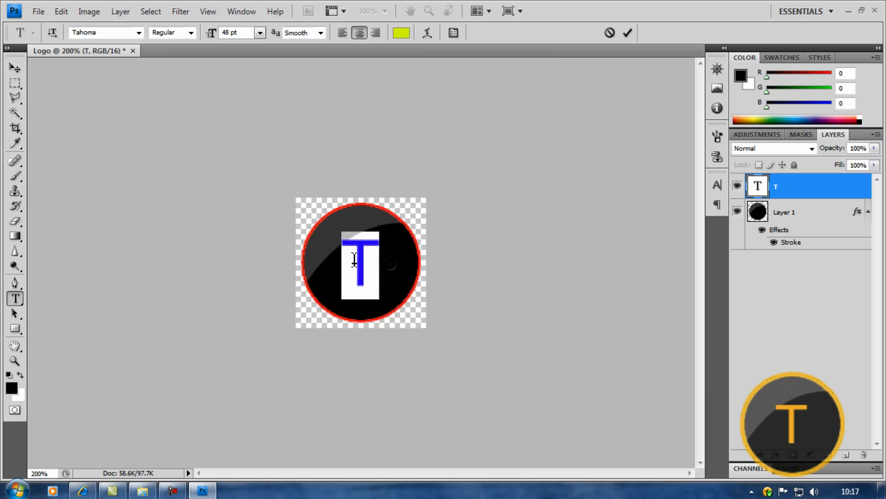
pyautogui.click(401, 32)
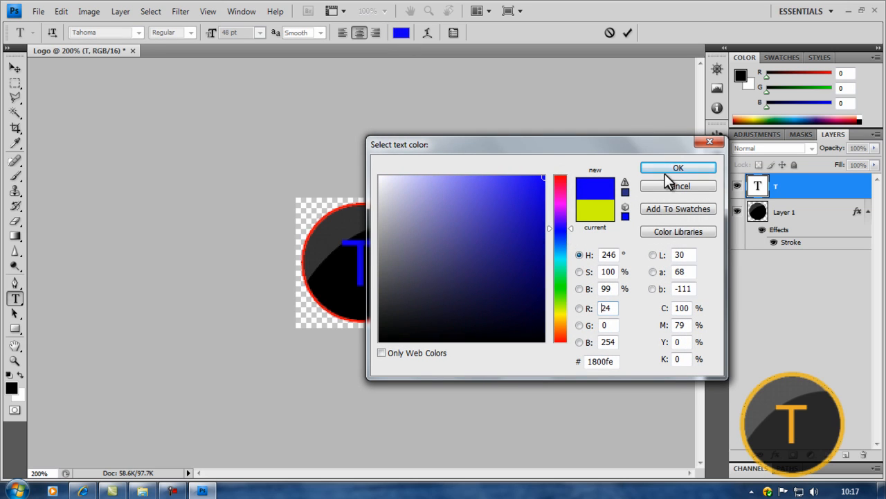
pyautogui.click(678, 167)
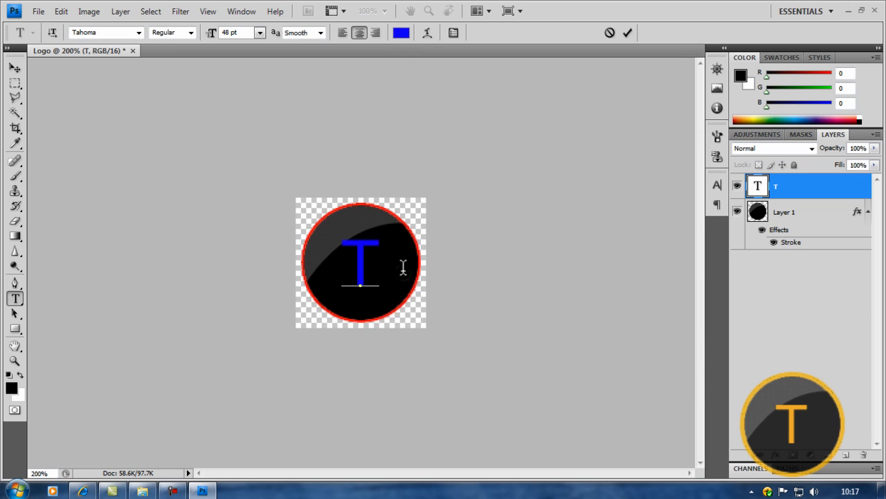
pyautogui.moveTo(627, 153)
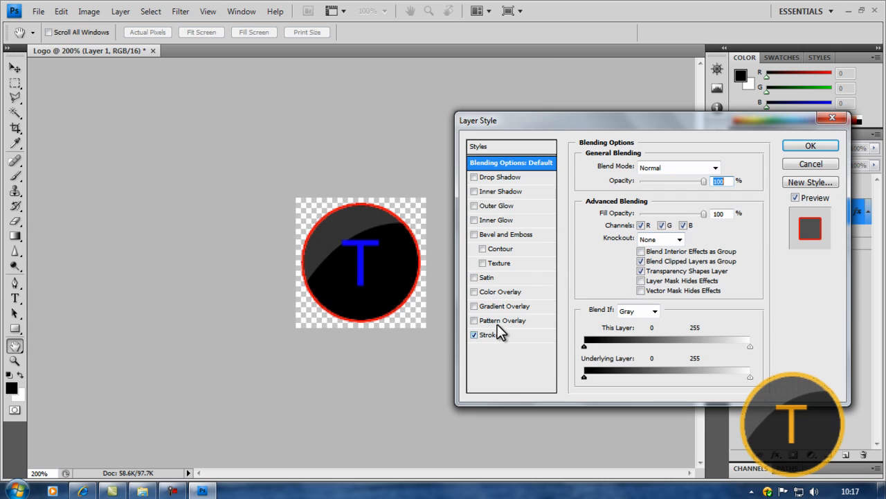
# Change Layer 1's stroke colour to blue and apply it
pyautogui.click(503, 320)
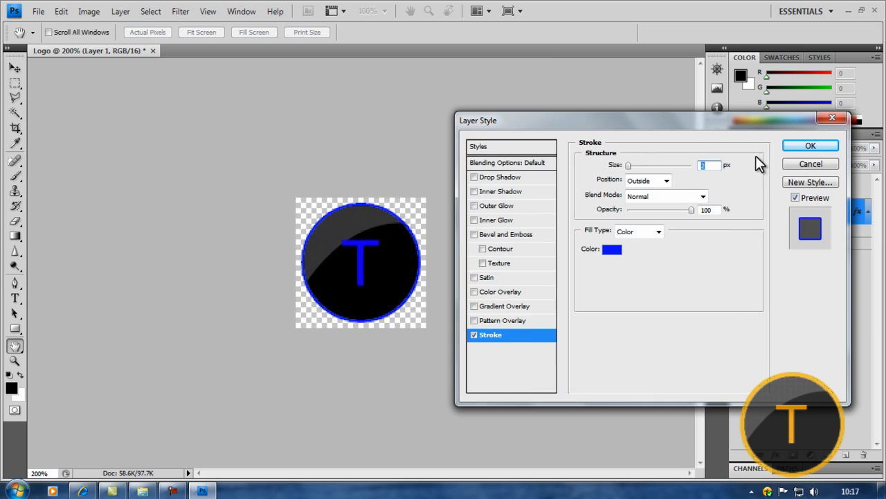
pyautogui.click(811, 146)
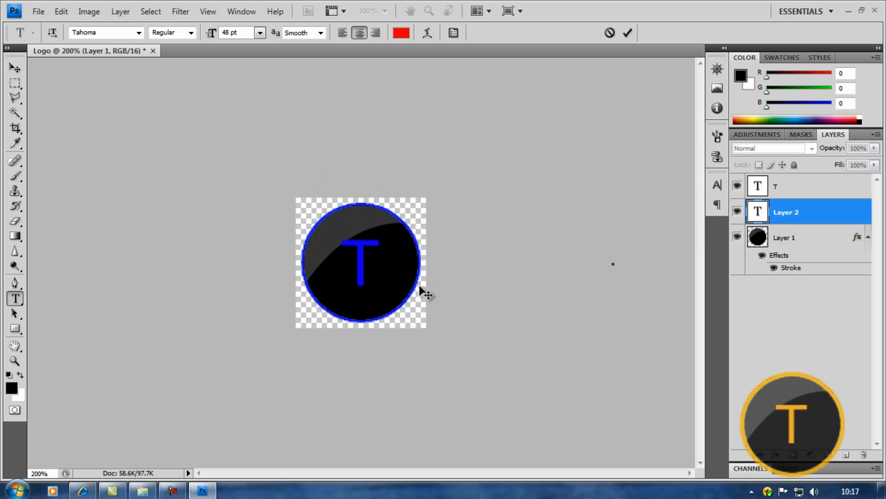
pyautogui.moveTo(24, 78)
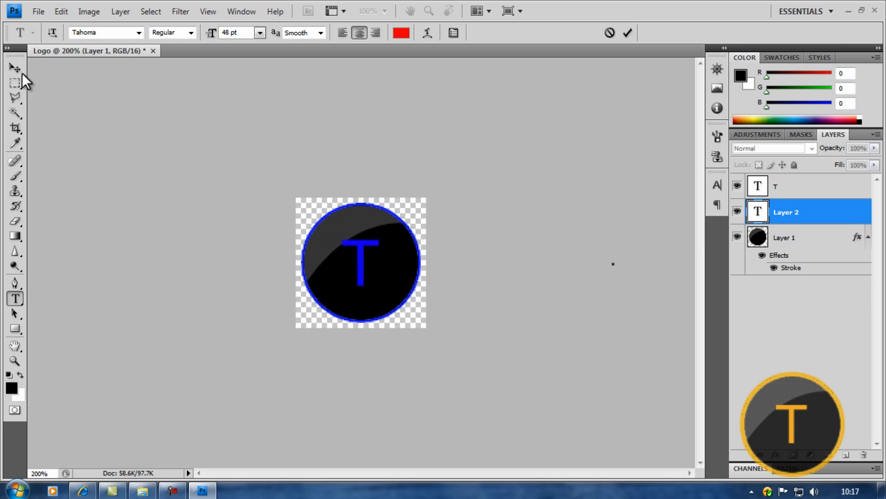
# Bring up Save As from the File menu for Logo.psd
pyautogui.click(38, 11)
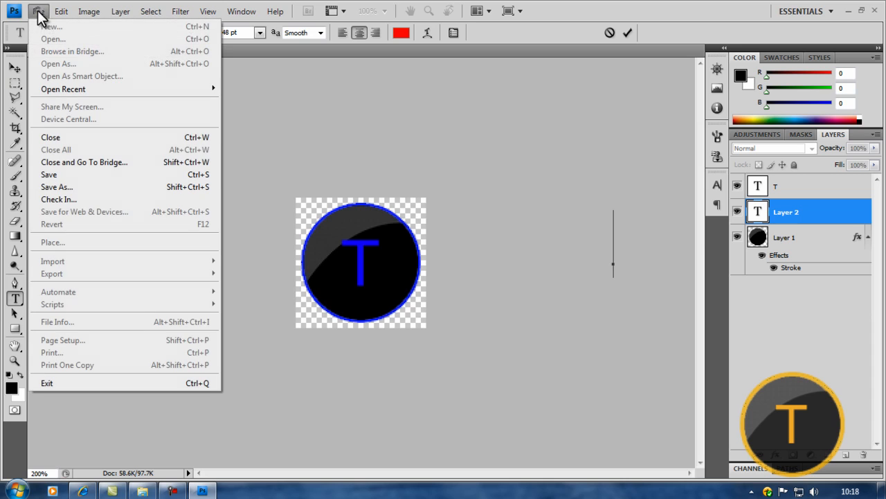
pyautogui.moveTo(72, 107)
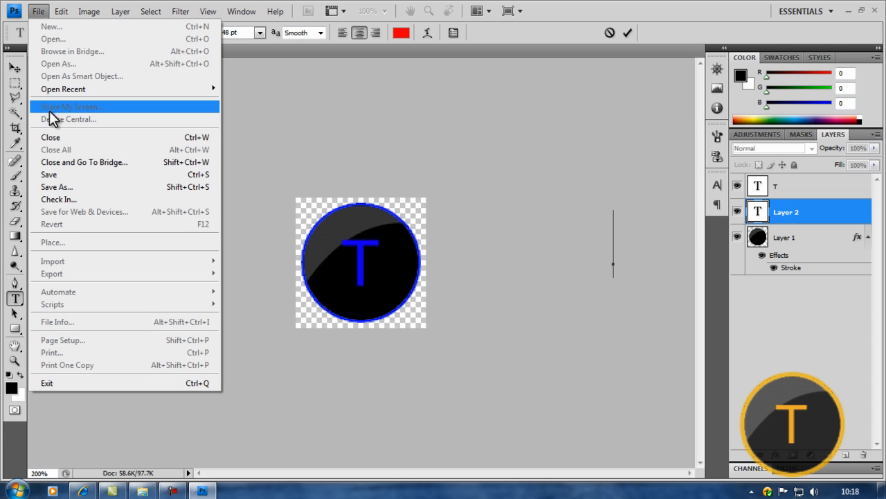
pyautogui.moveTo(57, 187)
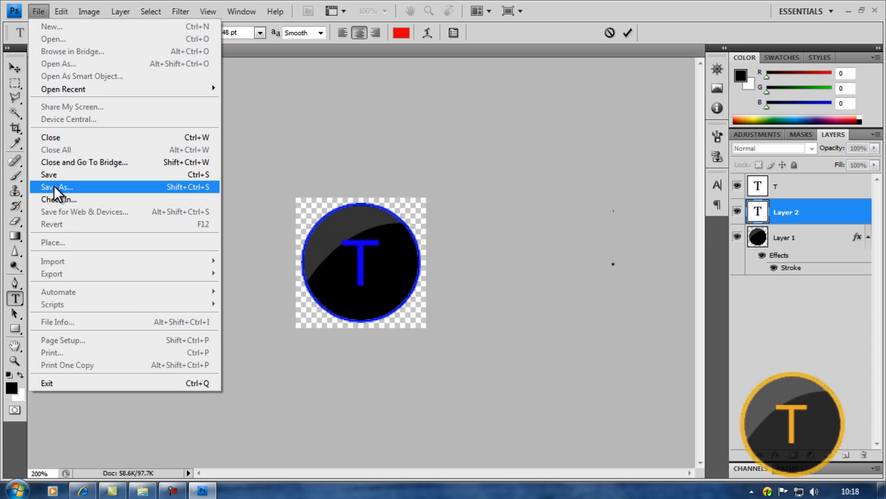
pyautogui.click(56, 187)
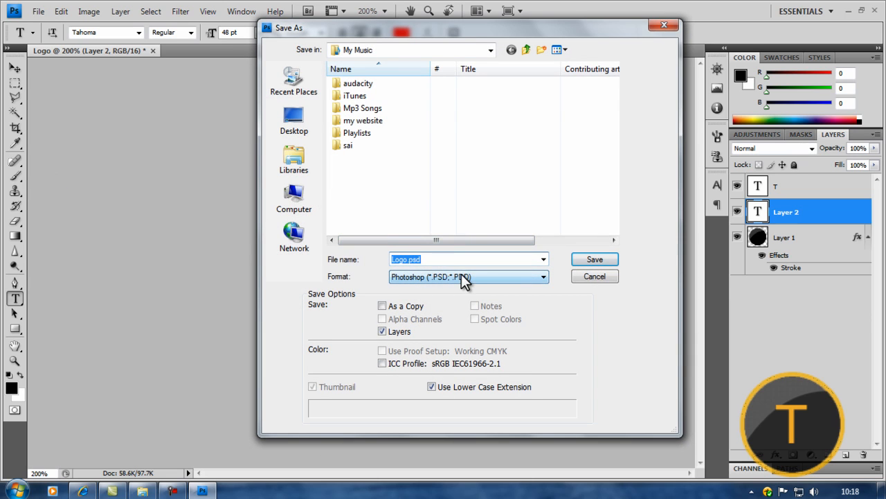
pyautogui.moveTo(429, 281)
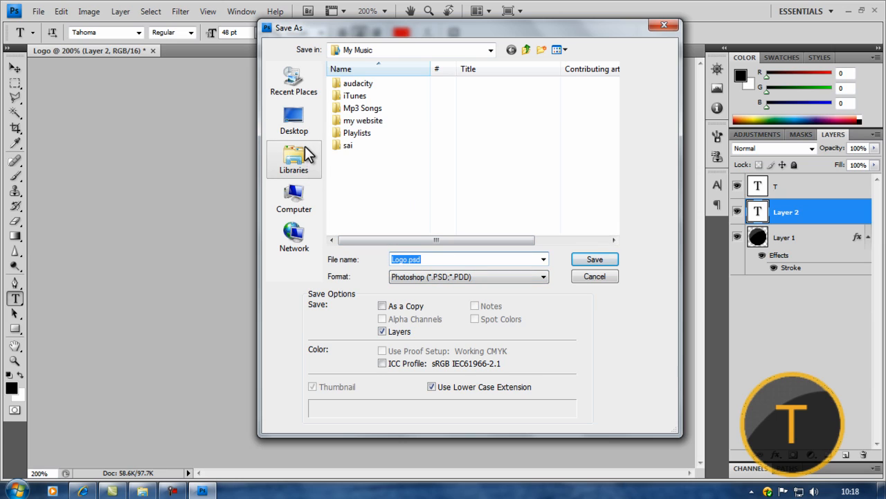
pyautogui.moveTo(386, 220)
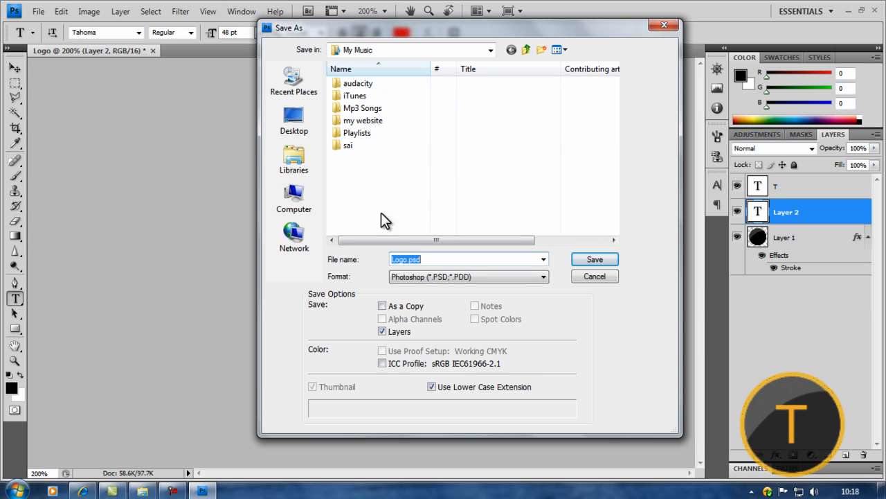
pyautogui.moveTo(429, 283)
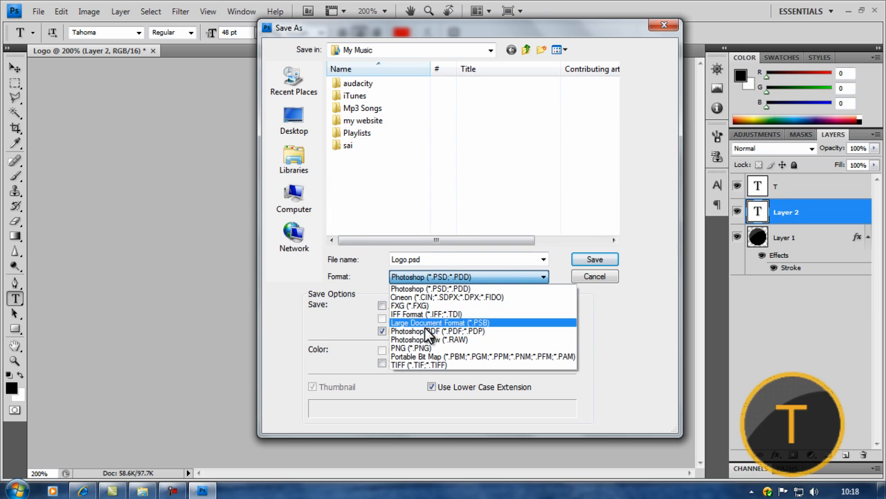
# Save a PNG copy named Youtube Logo2.png, accepting the default PNG options
pyautogui.click(410, 348)
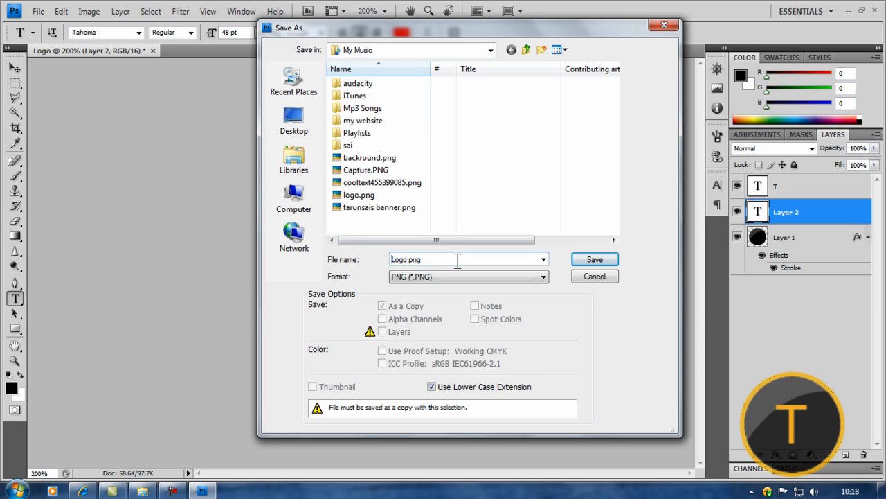
pyautogui.write('Youtube')
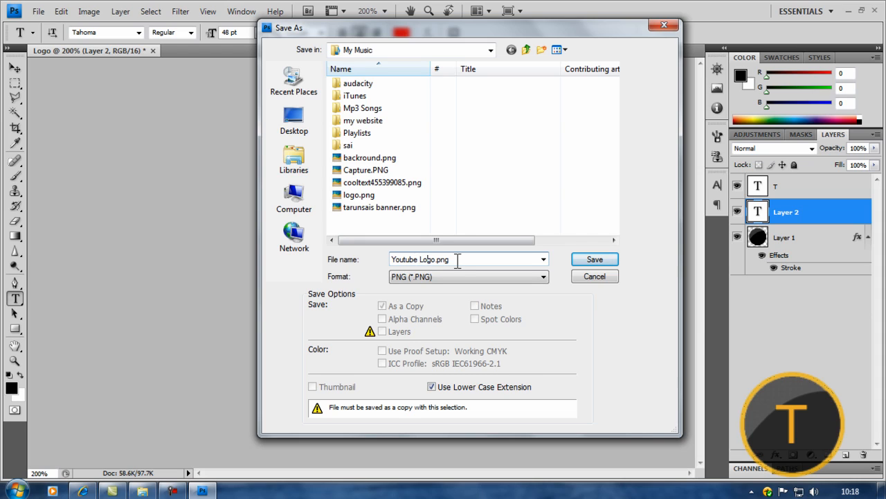
pyautogui.write('2')
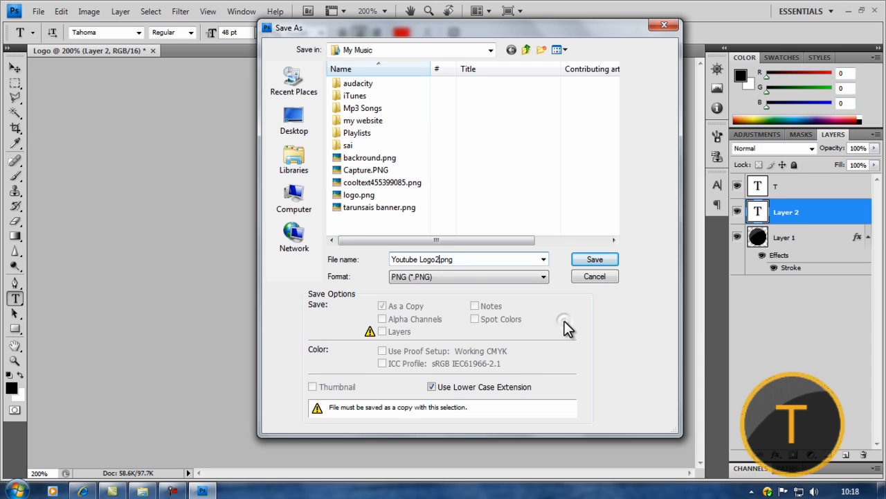
pyautogui.click(594, 259)
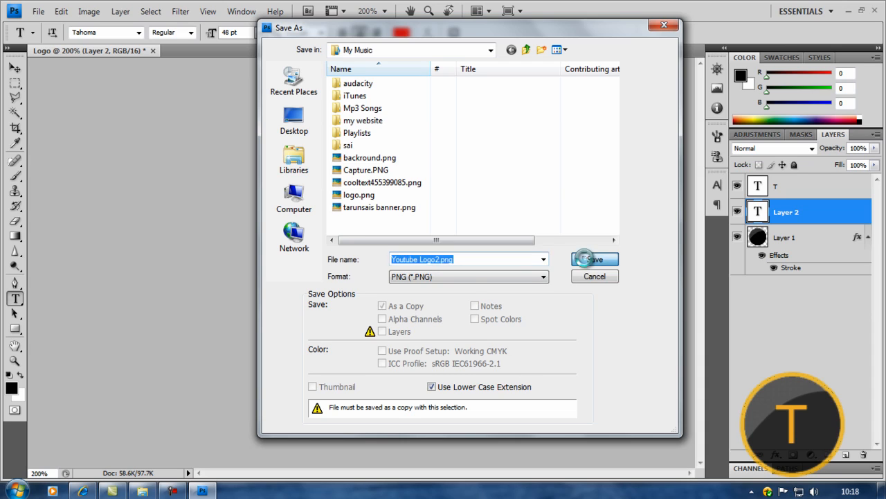
pyautogui.click(594, 258)
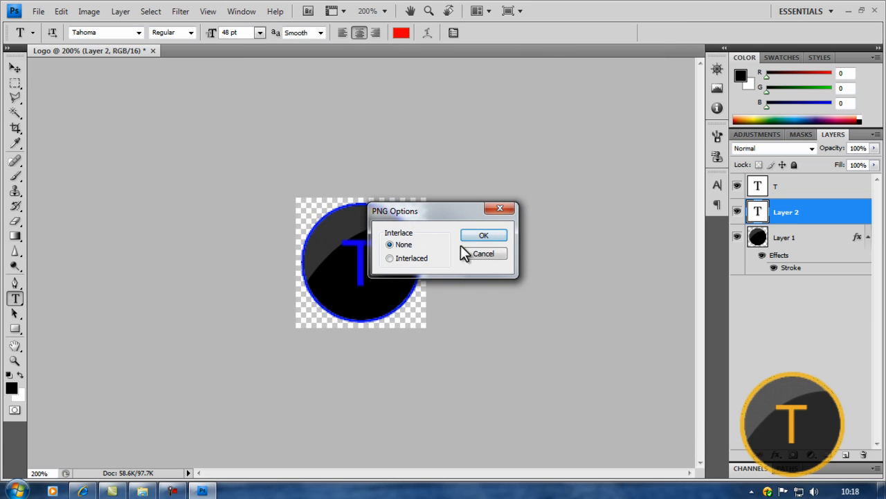
pyautogui.click(484, 235)
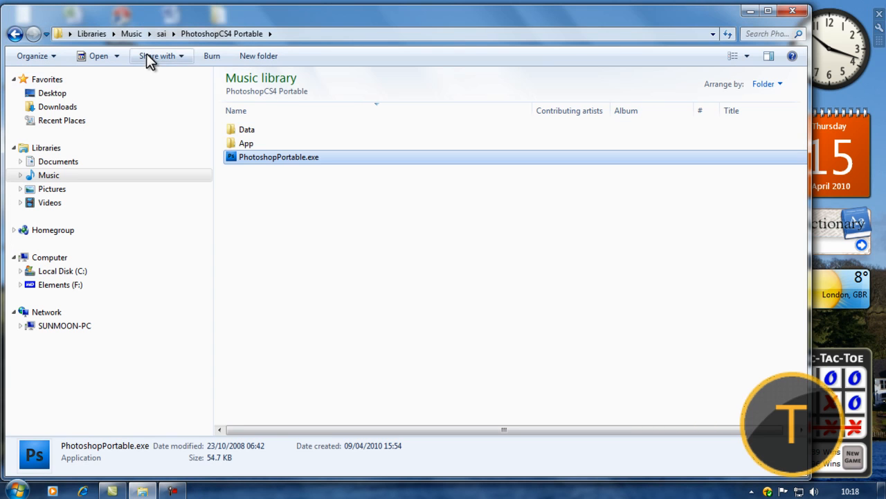
# Return to the Music library and check the details of the older logo.png
pyautogui.click(131, 33)
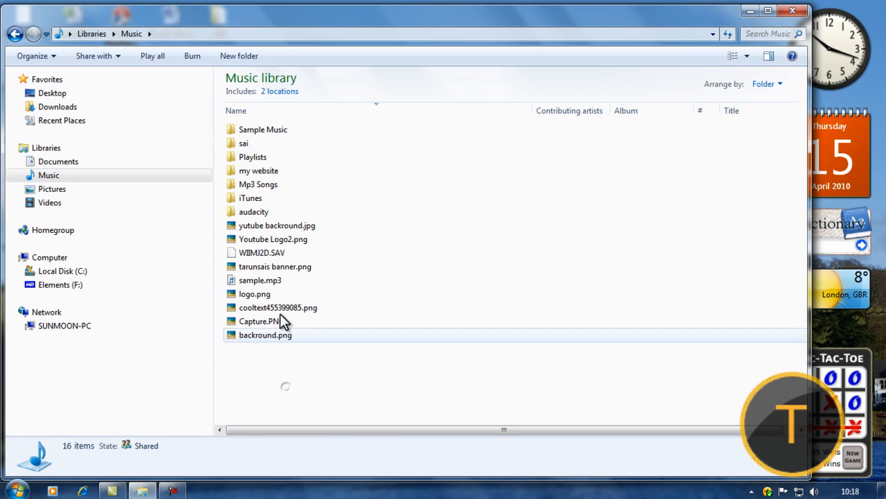
pyautogui.click(255, 294)
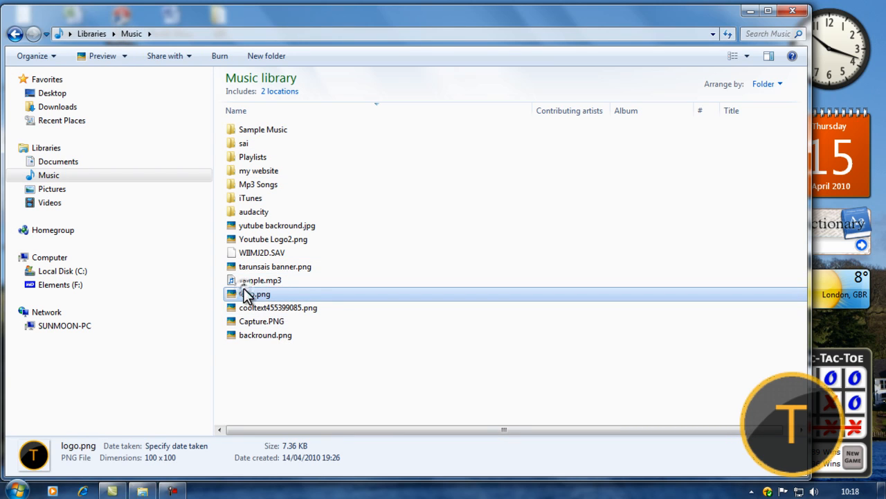
pyautogui.doubleClick(254, 294)
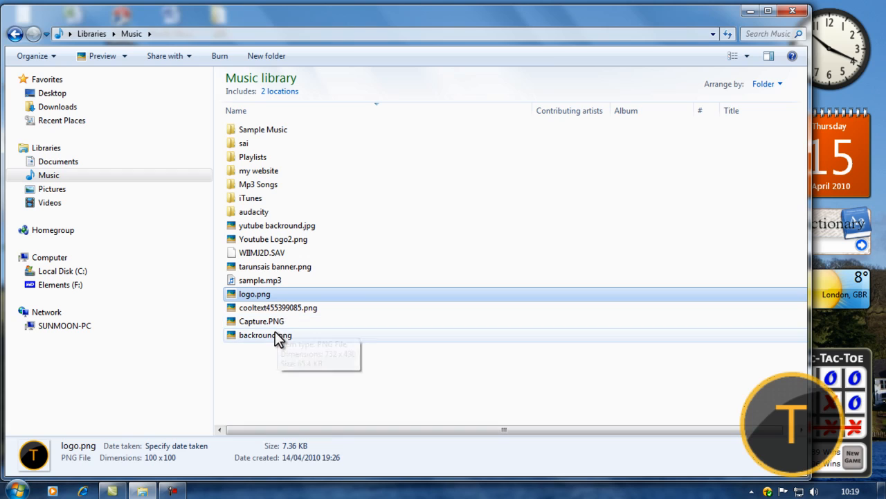
pyautogui.moveTo(287, 267)
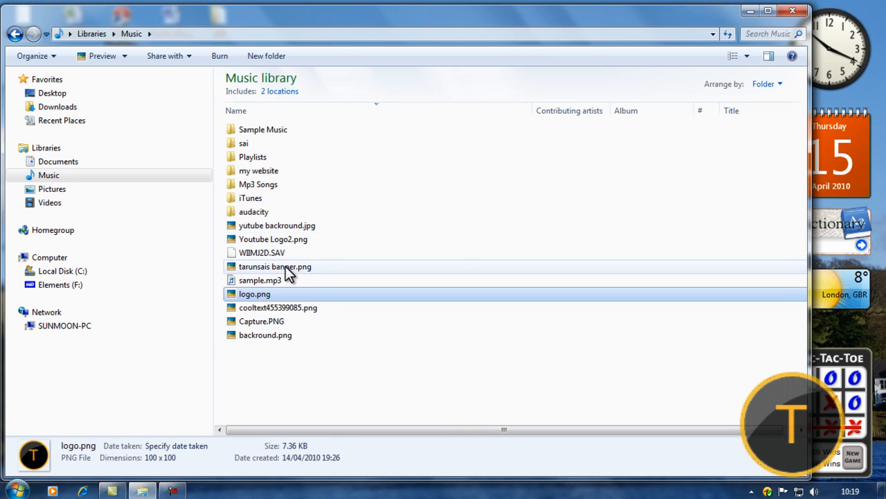
# Preview the new Youtube Logo2.png showing the blue T logo
pyautogui.click(273, 239)
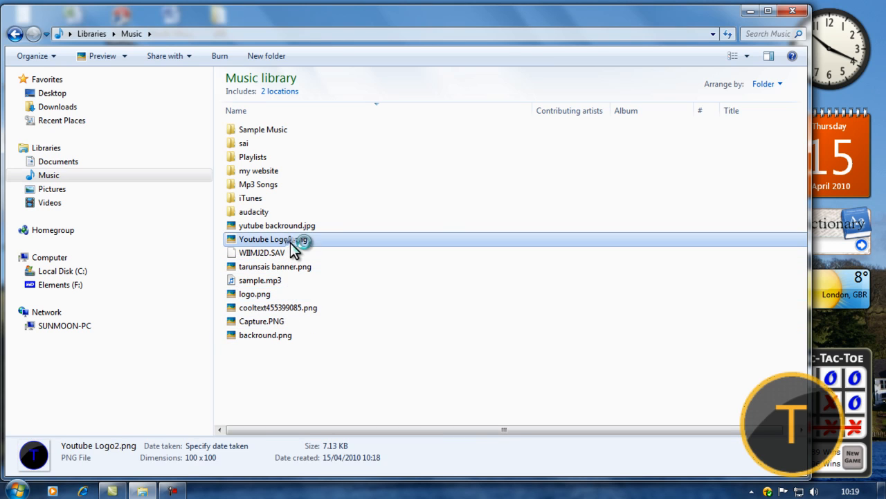
pyautogui.doubleClick(273, 239)
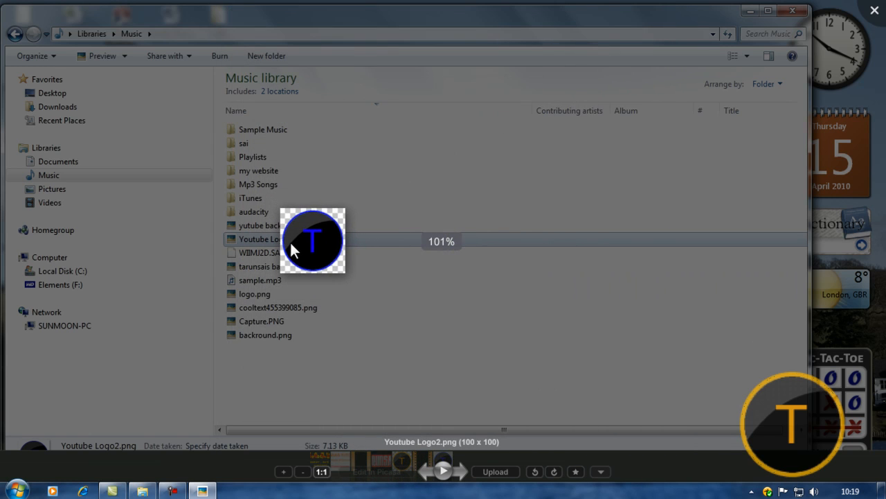
pyautogui.click(273, 239)
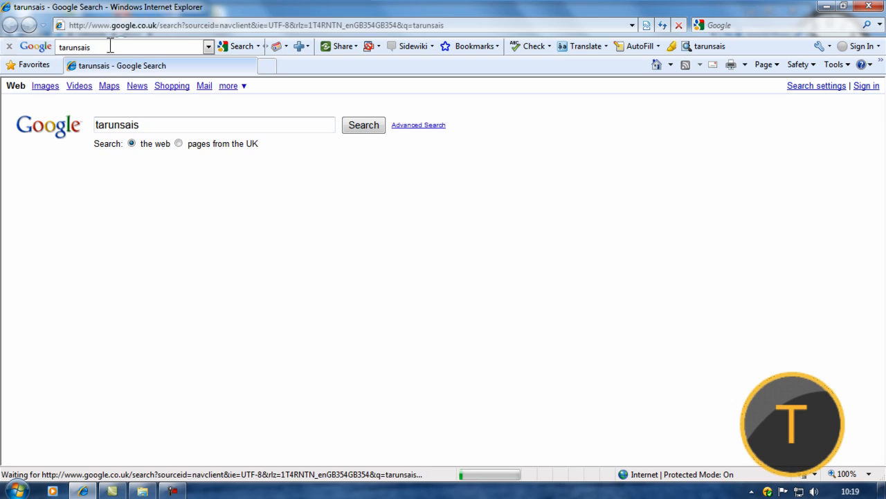
# Find the channel via Google, then sign in to YouTube as tarunsai
pyautogui.click(88, 223)
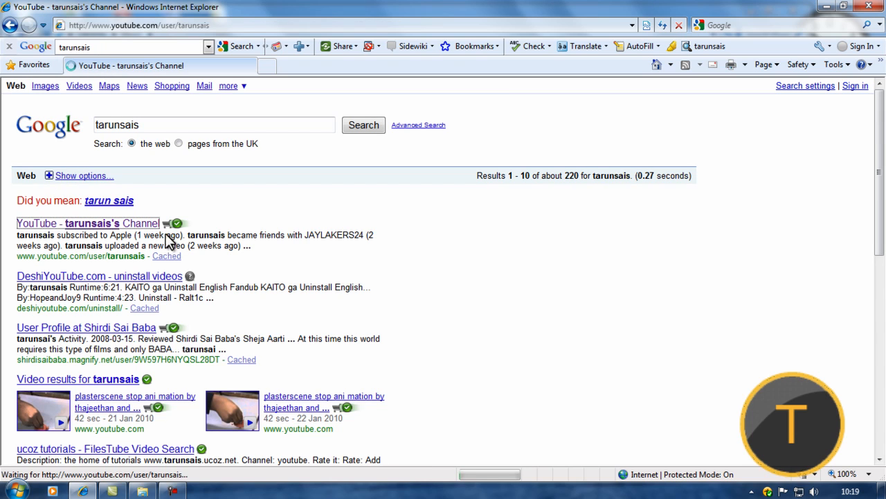
pyautogui.click(87, 223)
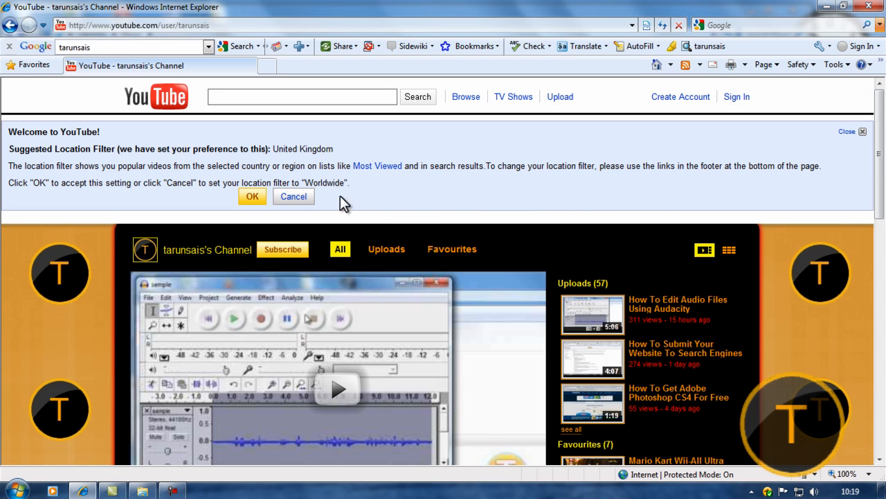
pyautogui.click(737, 97)
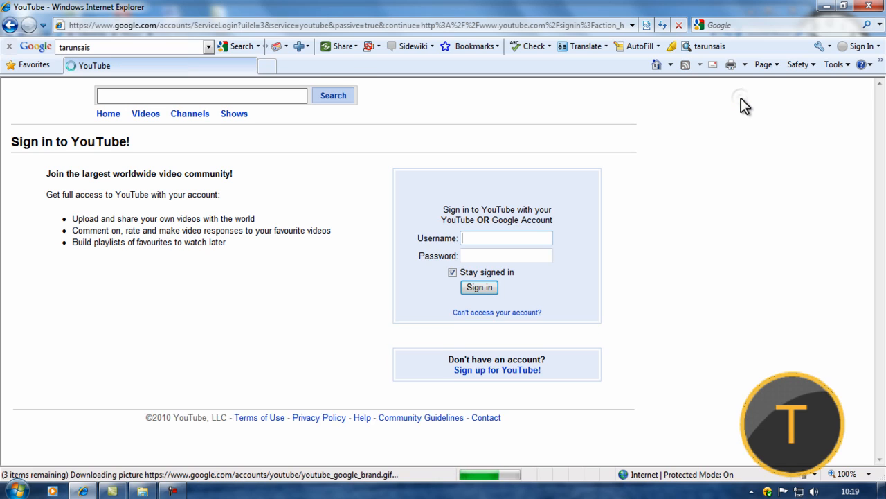
pyautogui.write('tarunsais')
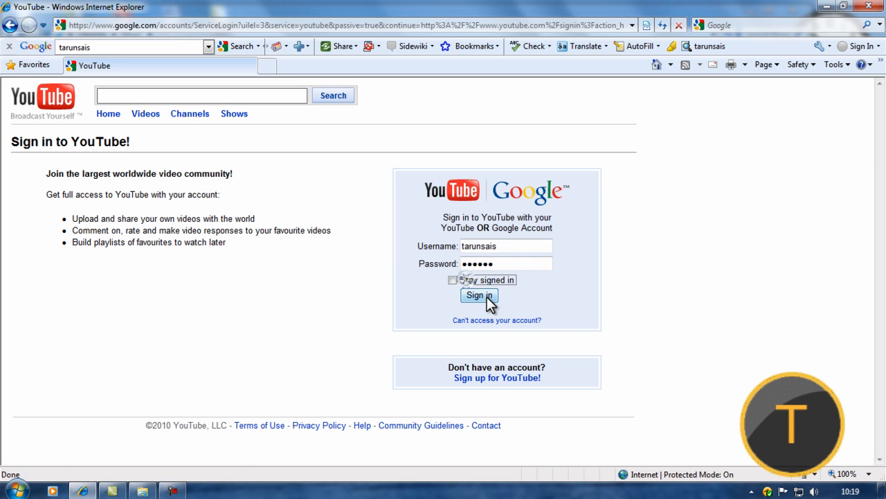
pyautogui.click(480, 295)
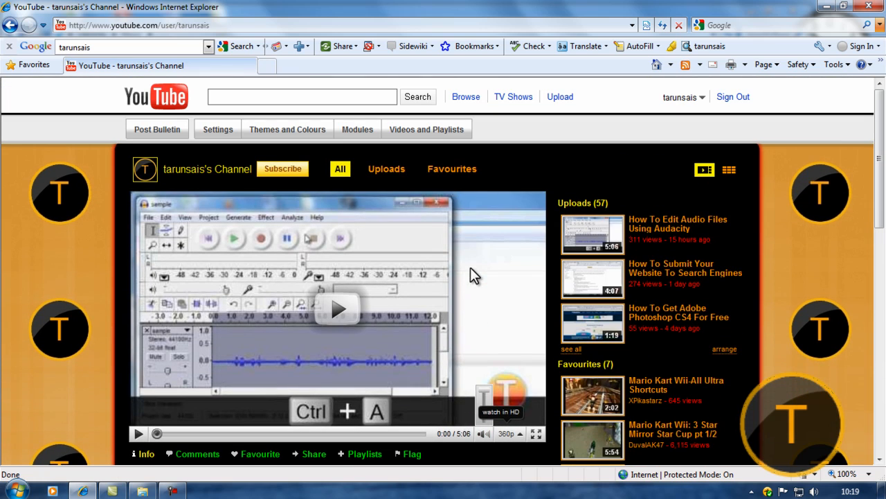
pyautogui.moveTo(639, 130)
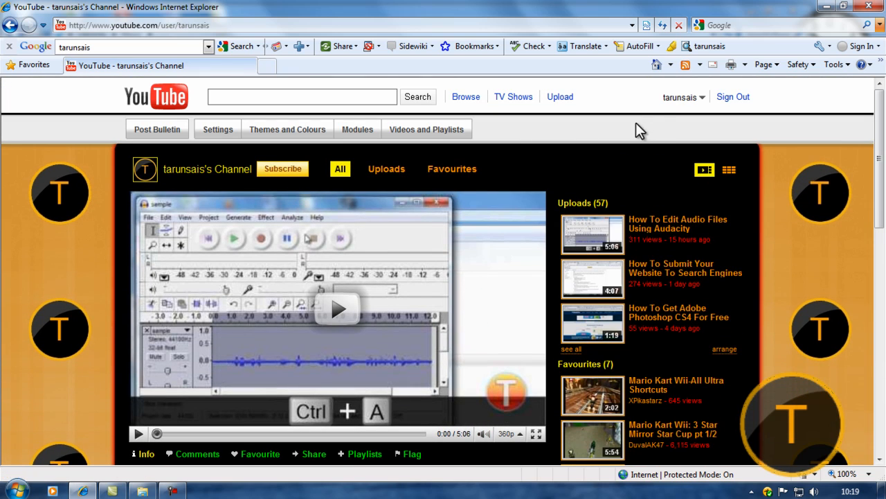
# Reach the account overview and start changing the channel picture
pyautogui.click(682, 97)
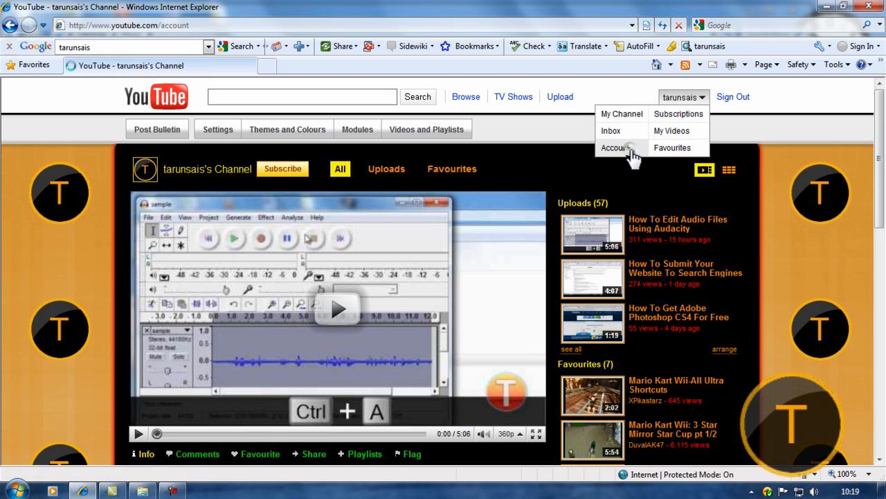
pyautogui.click(616, 147)
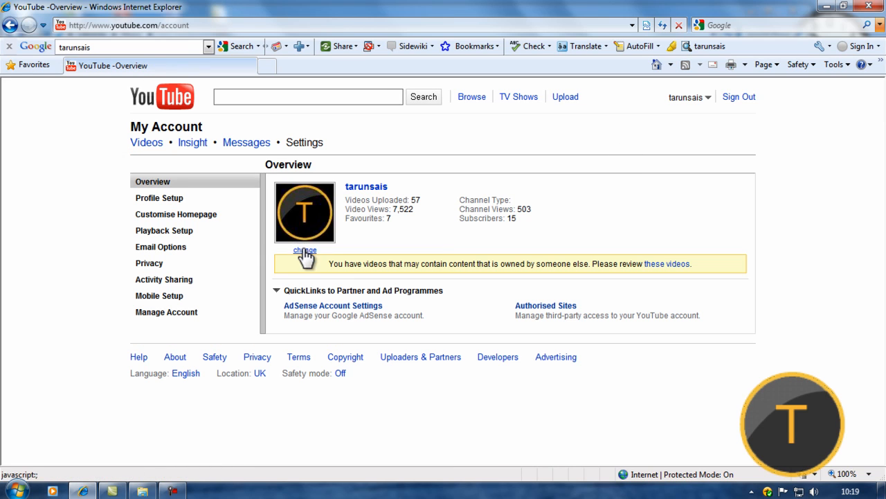
pyautogui.click(305, 250)
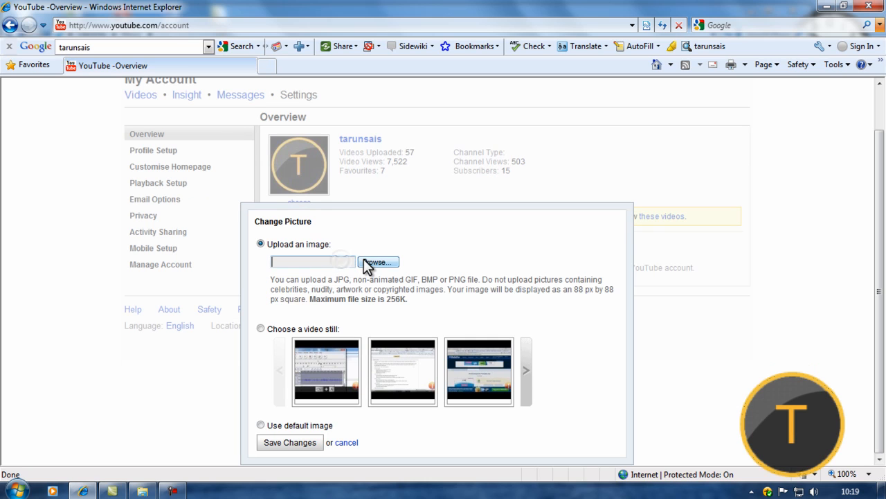
# Upload Youtube Logo2.png from the Music library as the new channel picture and save
pyautogui.click(378, 262)
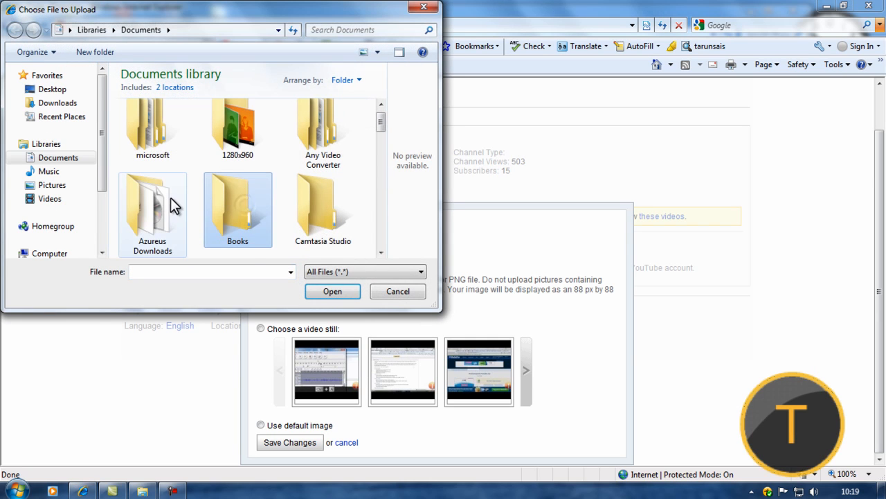
pyautogui.click(49, 171)
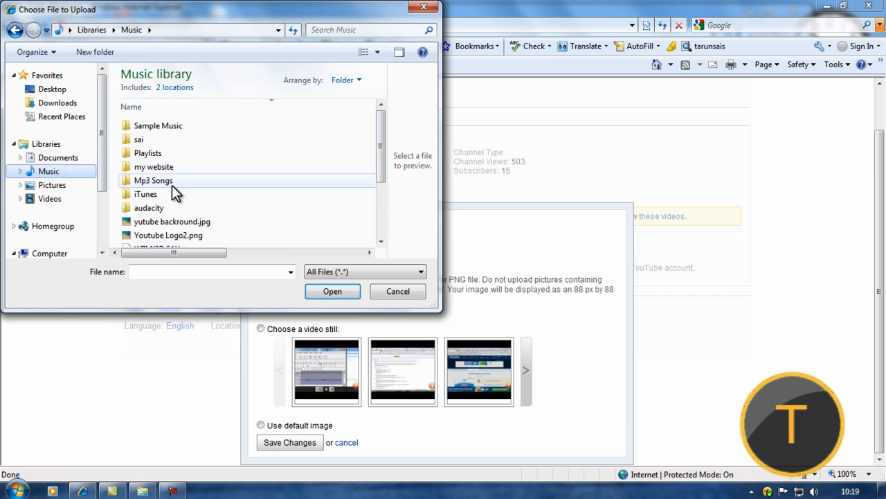
pyautogui.click(398, 291)
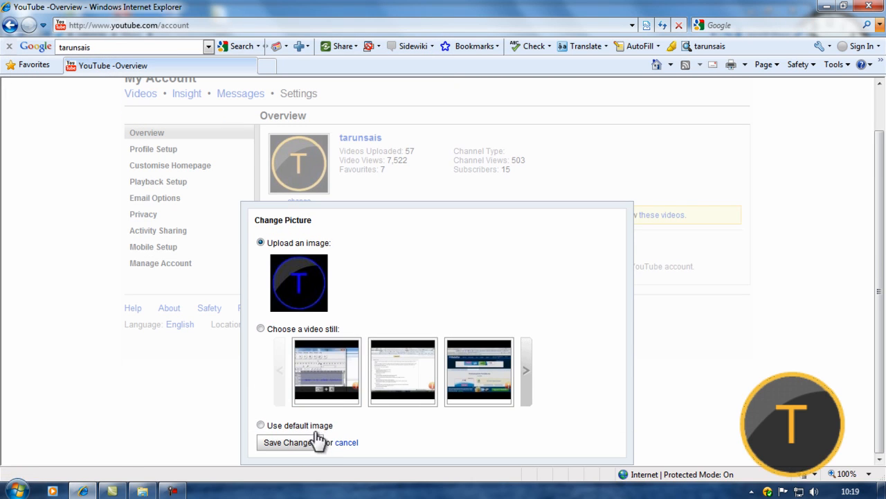
pyautogui.click(286, 441)
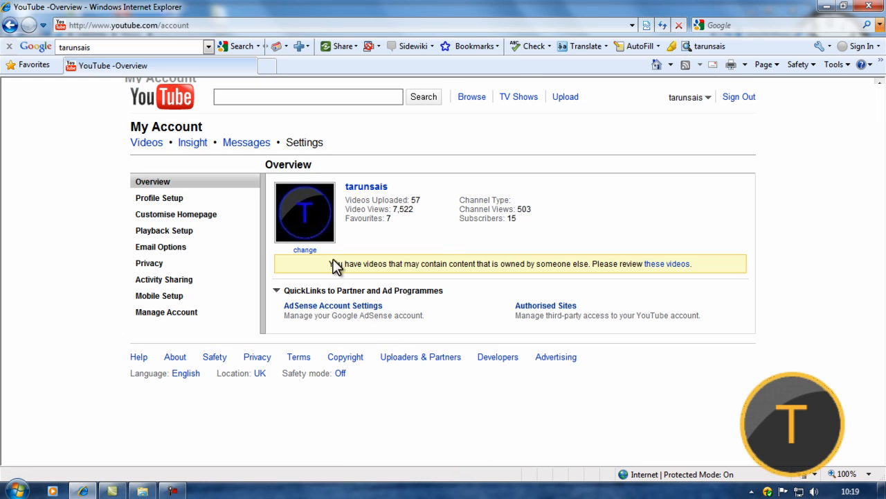
pyautogui.moveTo(357, 192)
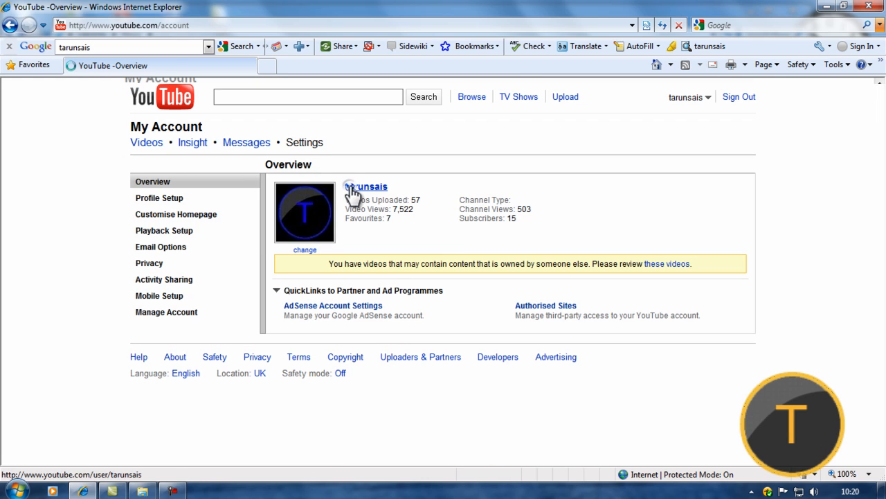
# Return to the tarunsais channel page showing the new blue-T icon
pyautogui.click(365, 186)
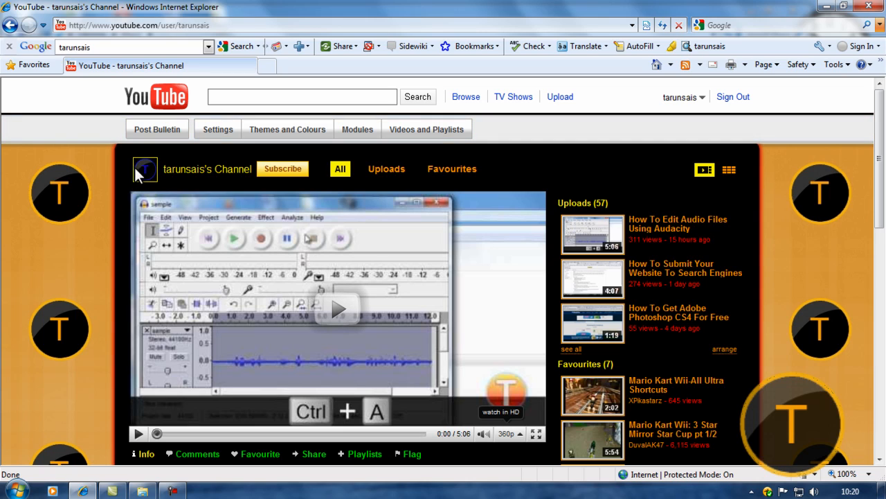
pyautogui.moveTo(141, 181)
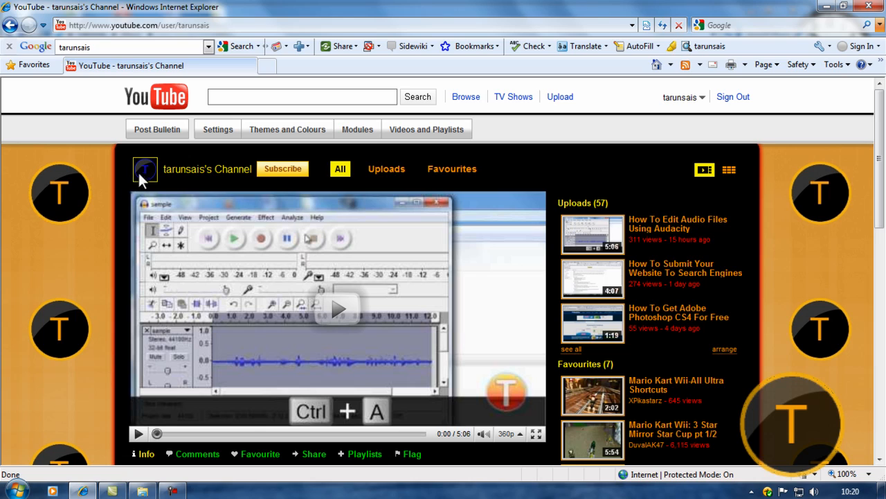
pyautogui.moveTo(234, 193)
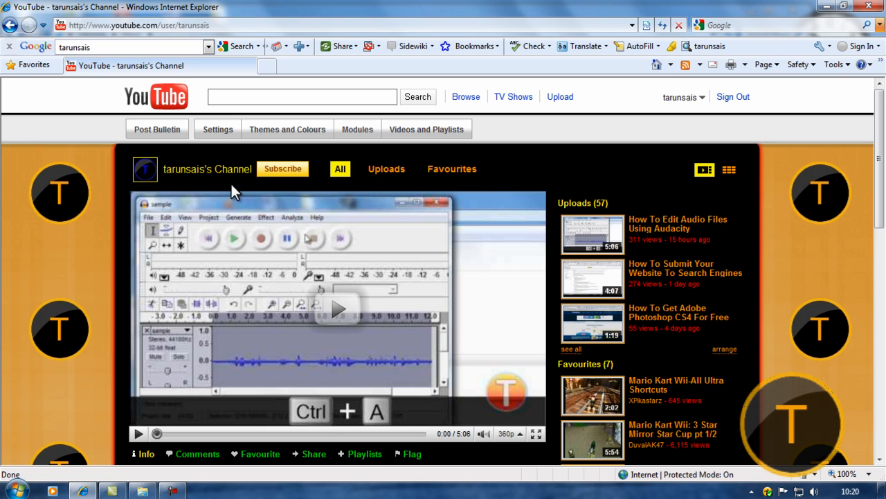
pyautogui.moveTo(583, 315)
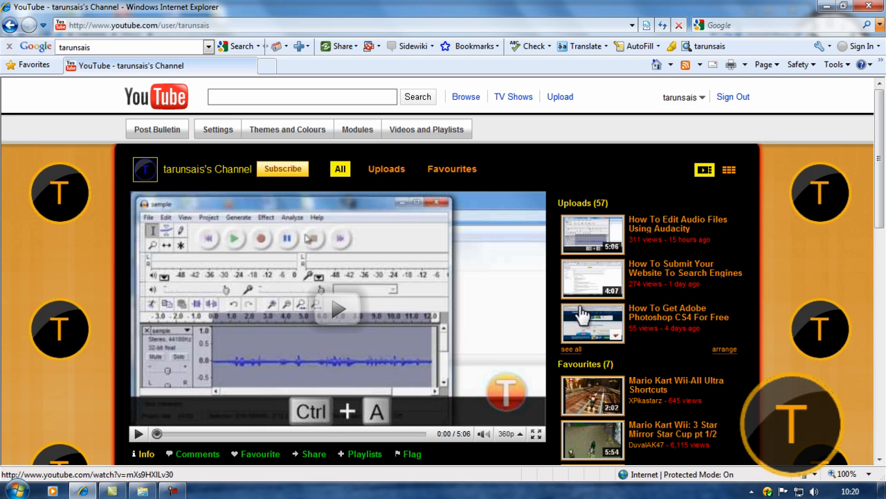
pyautogui.moveTo(430, 154)
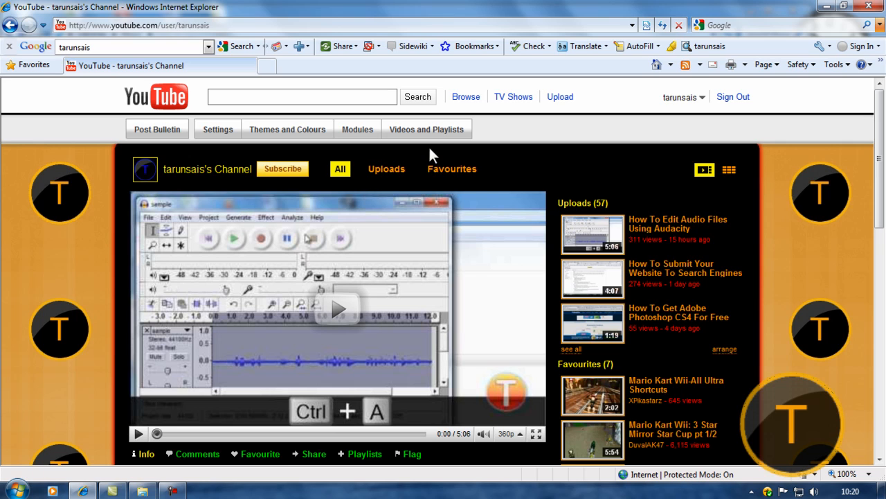
pyautogui.moveTo(530, 135)
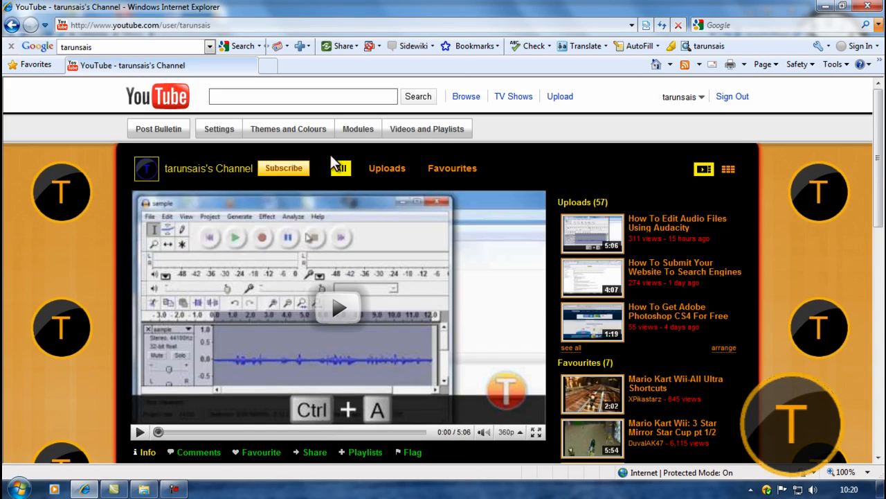
# In Themes and Colours, set Youtube Logo2.png as the repeating channel background and save
pyautogui.click(288, 129)
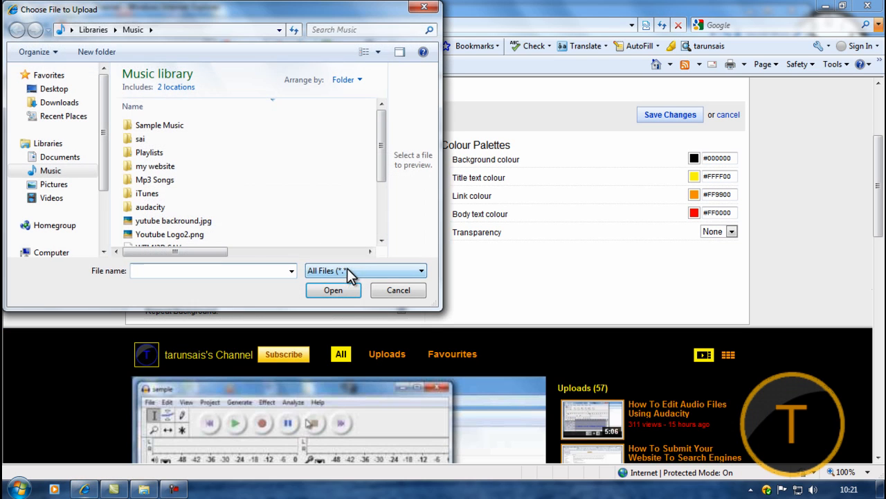
pyautogui.click(169, 234)
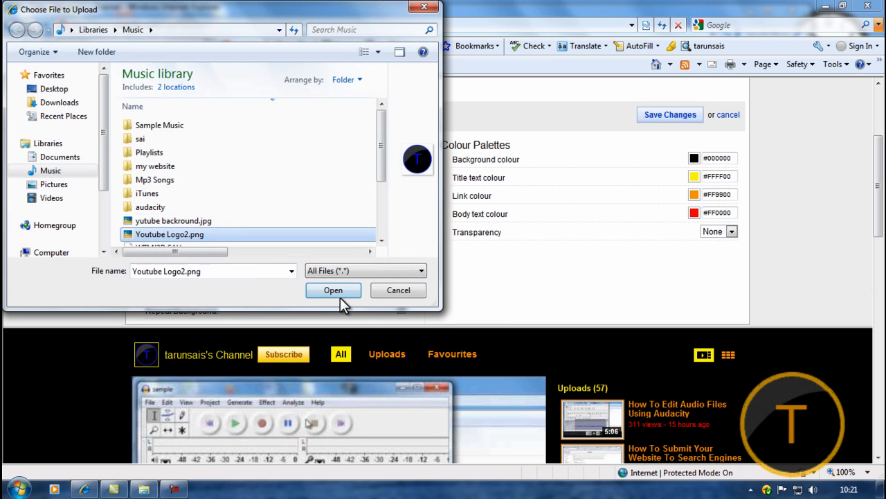
pyautogui.click(333, 290)
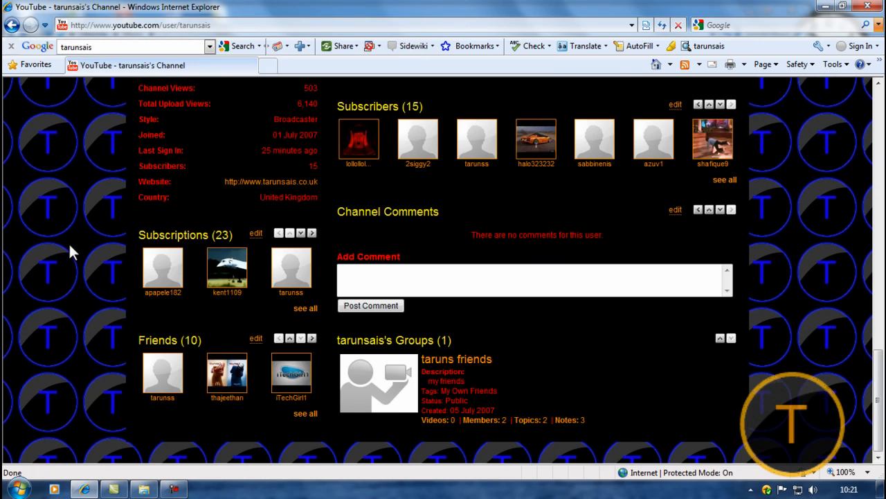
pyautogui.scroll(3)
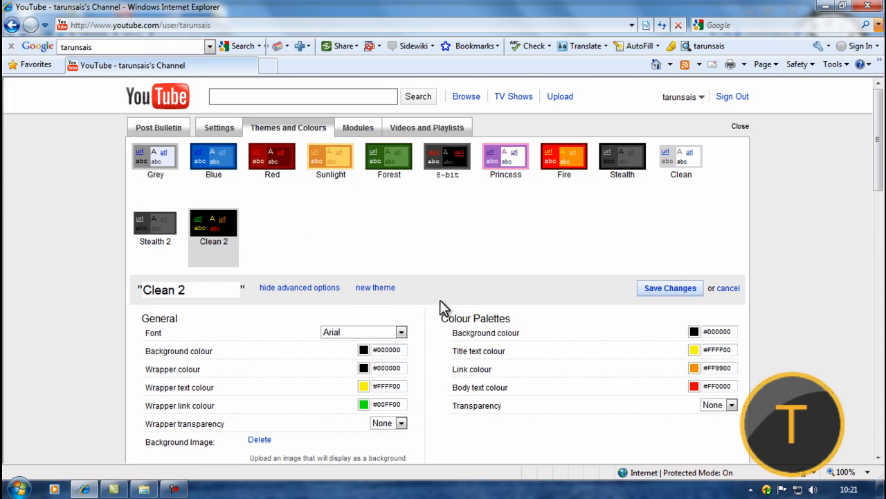
pyautogui.scroll(-3)
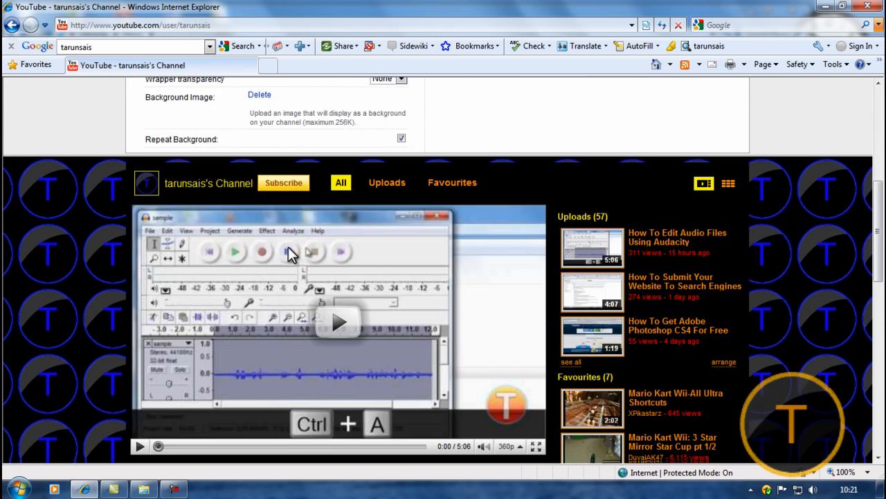